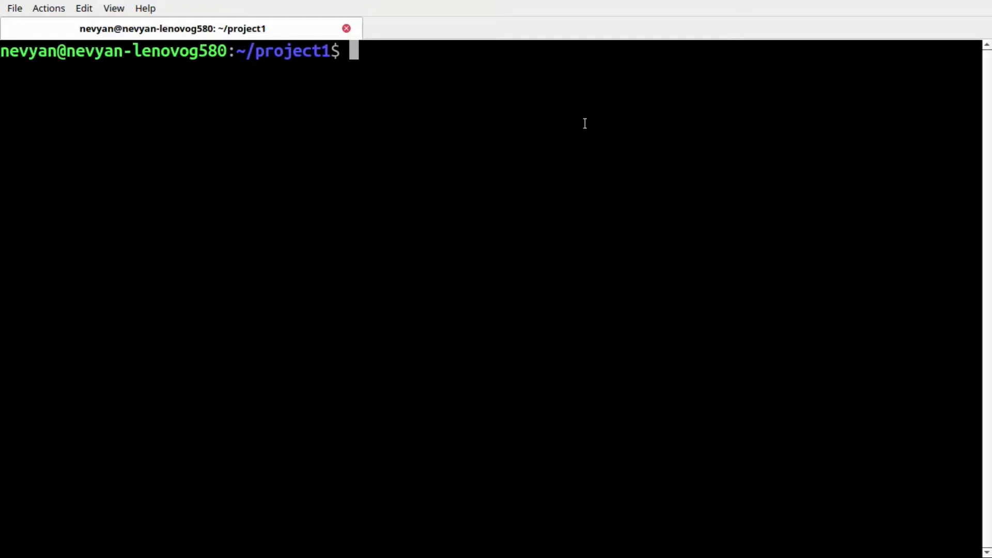
Step: List the existing pods with 'podman pod ps'
{"action": "type", "text": "podman"}
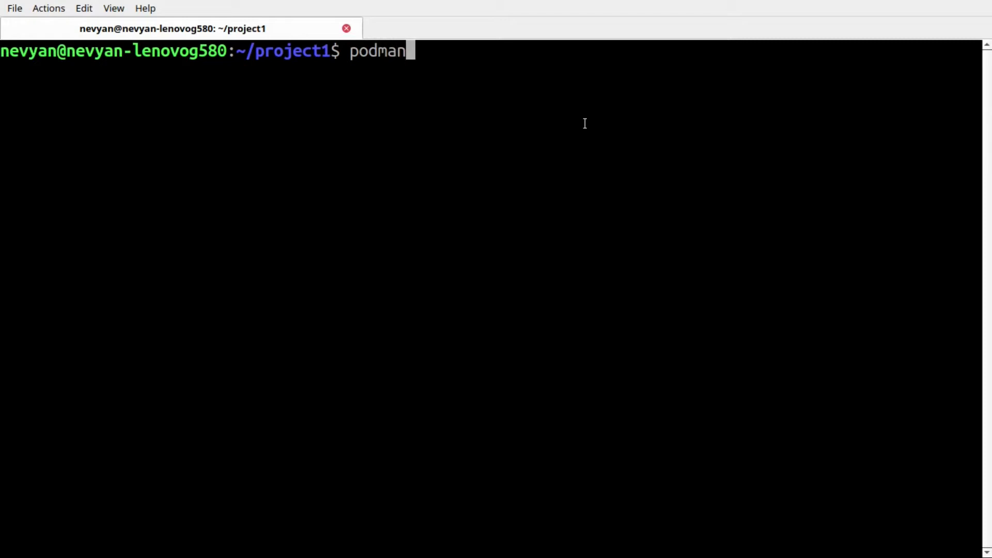
{"action": "key", "text": "Return"}
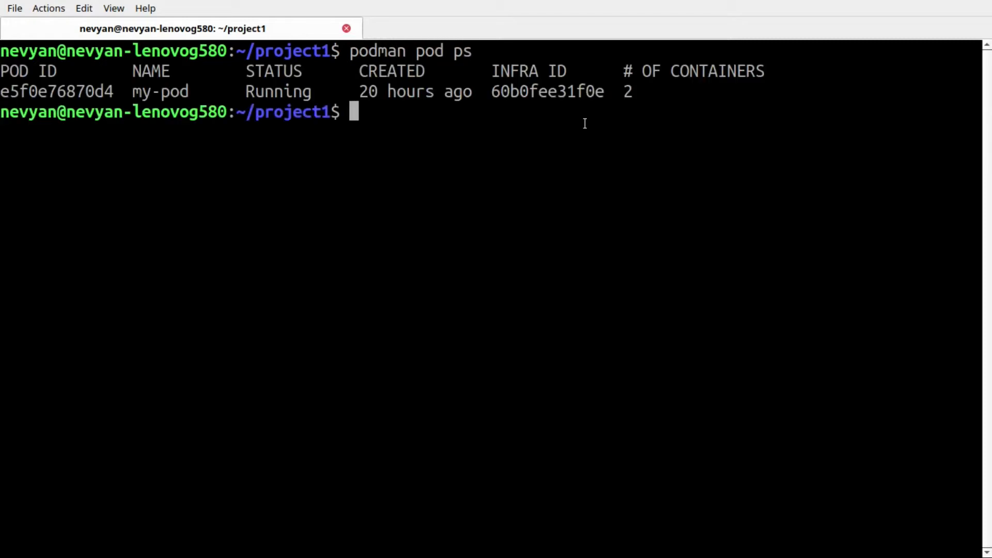
{"action": "mouse_move", "coordinate": [330, 83]}
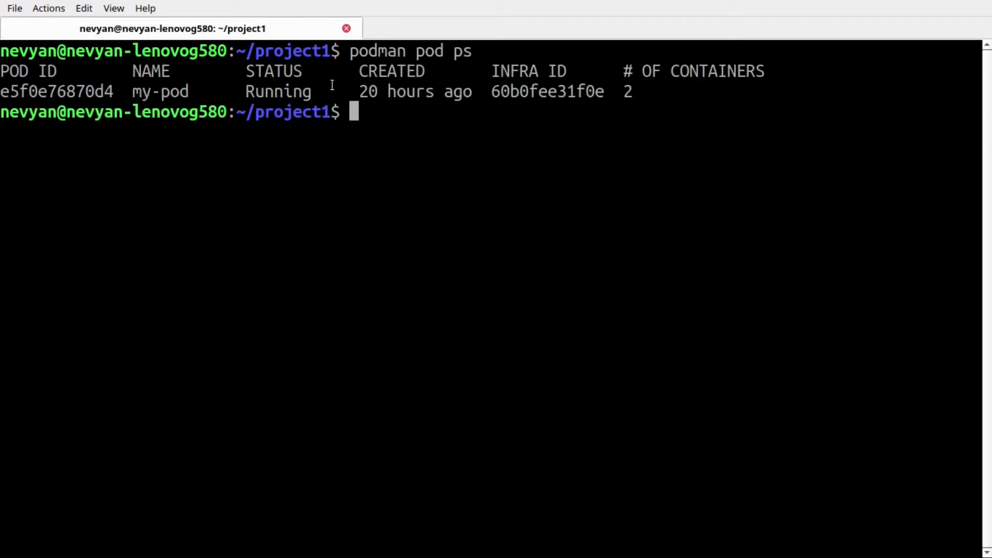
{"action": "double_click", "coordinate": [159, 91]}
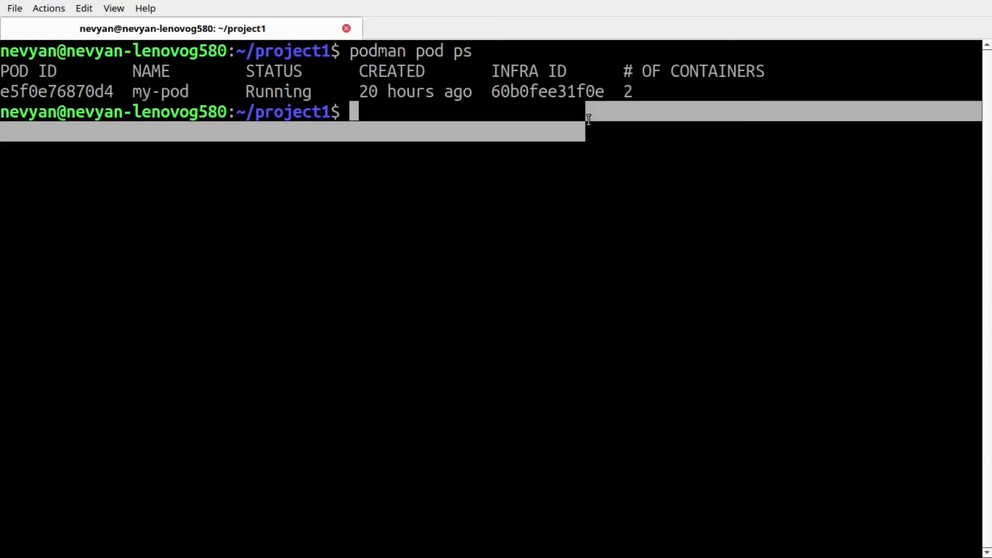
Step: List all containers with their pods via 'podman ps -a --pod', highlighting registry, infra and mariadb_database
{"action": "type", "text": "po"}
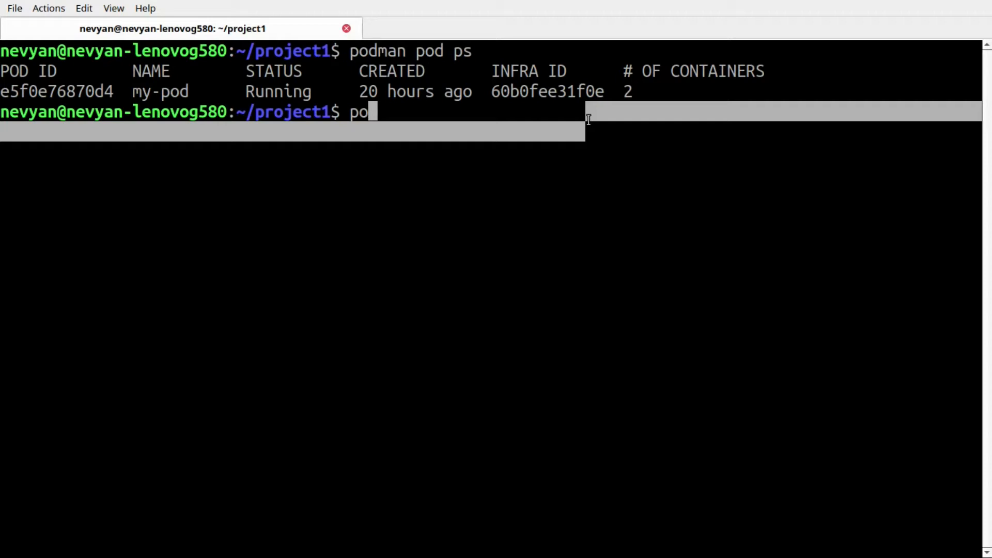
{"action": "type", "text": "dman ps"}
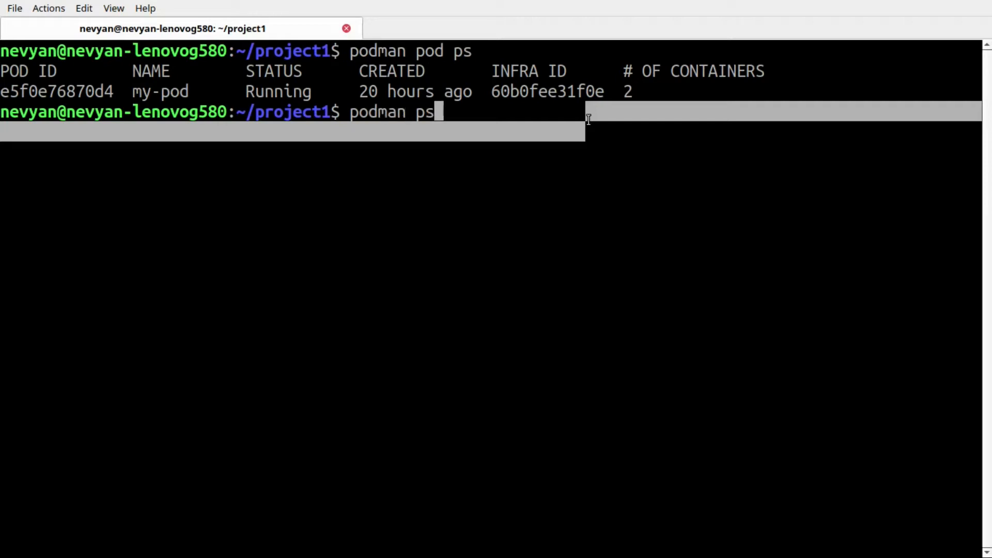
{"action": "type", "text": "-a --"}
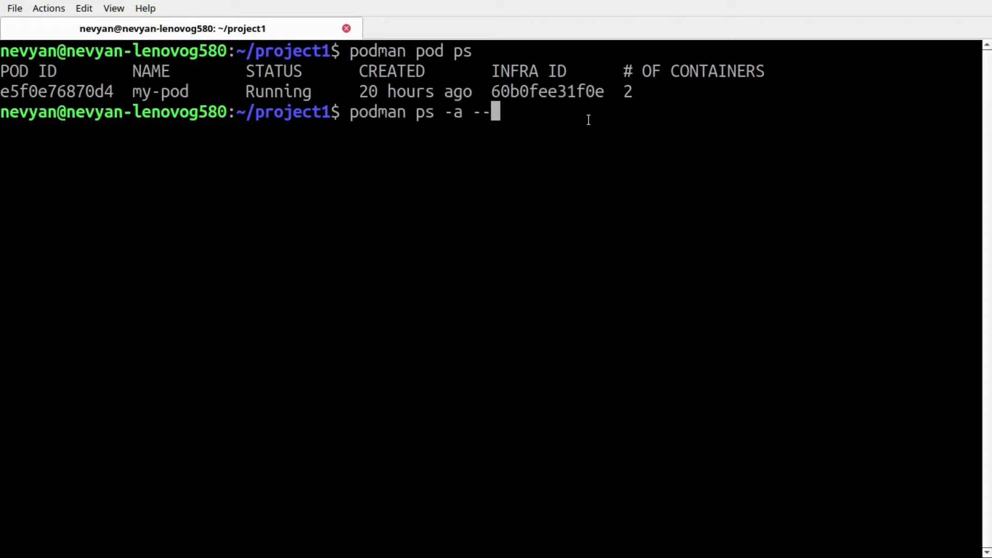
{"action": "key", "text": "Return"}
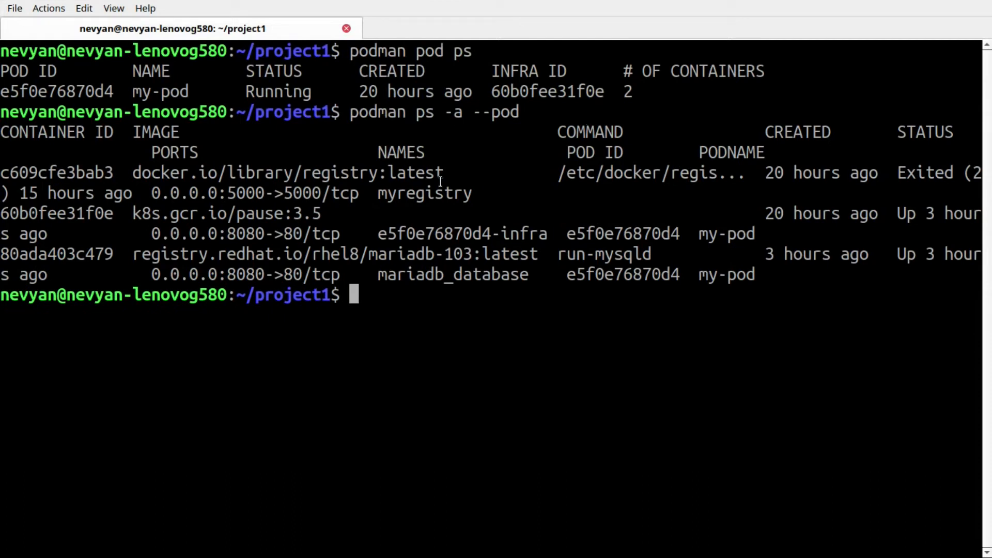
{"action": "double_click", "coordinate": [424, 193]}
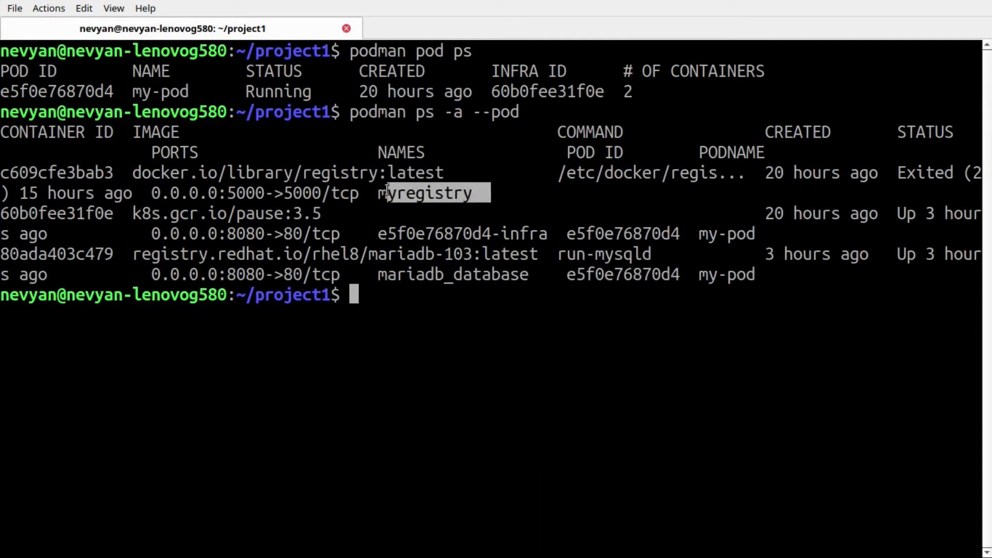
{"action": "mouse_move", "coordinate": [548, 228]}
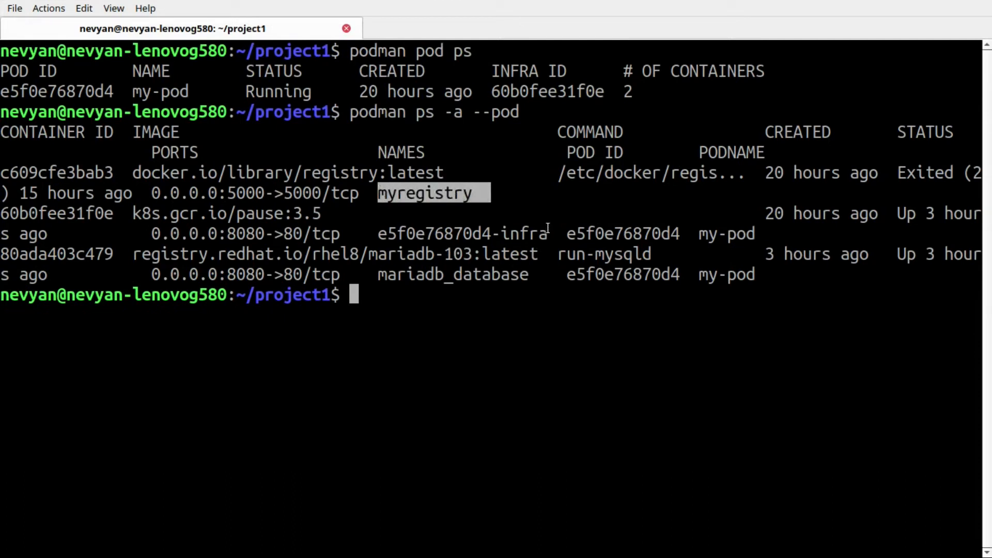
{"action": "double_click", "coordinate": [524, 234]}
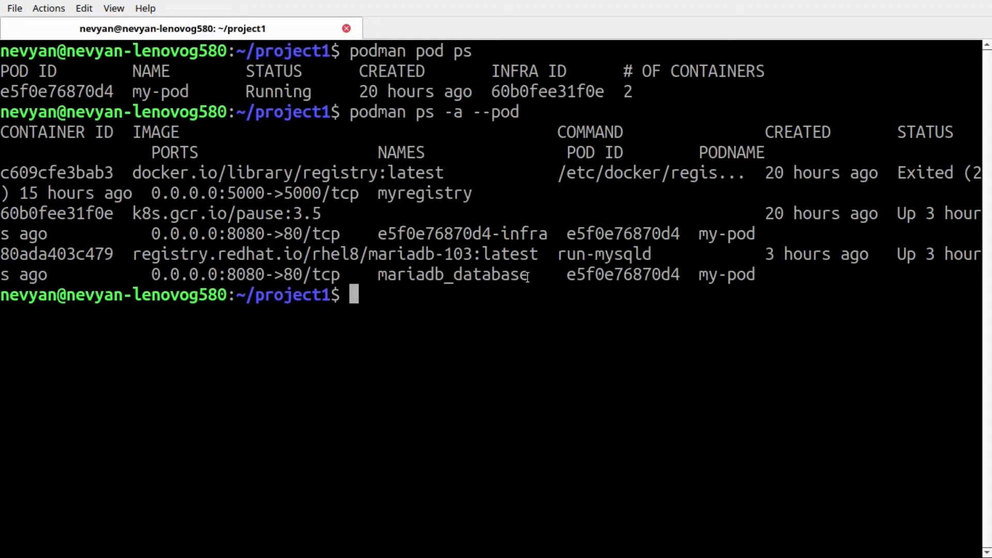
{"action": "double_click", "coordinate": [453, 274]}
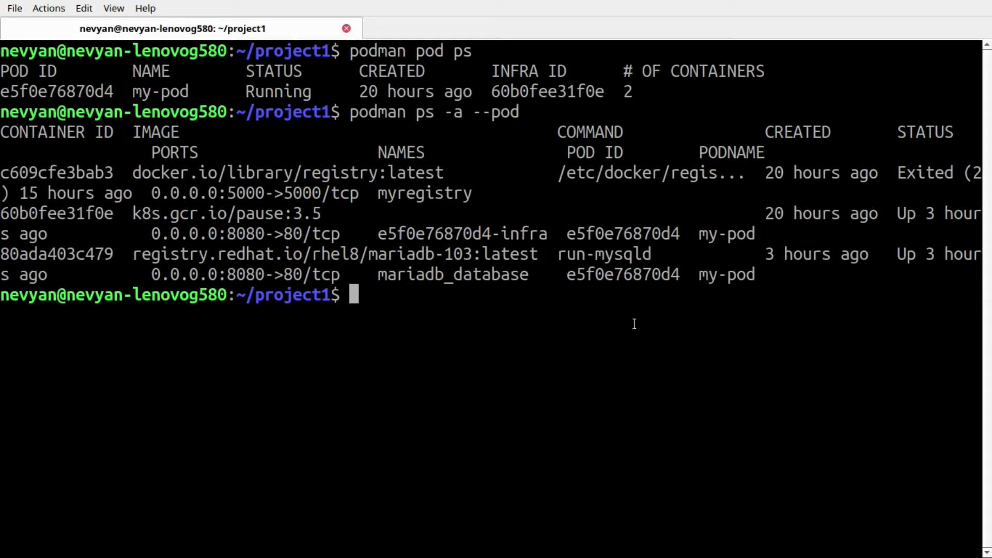
{"action": "type", "text": "podman pod create --name my-pod"}
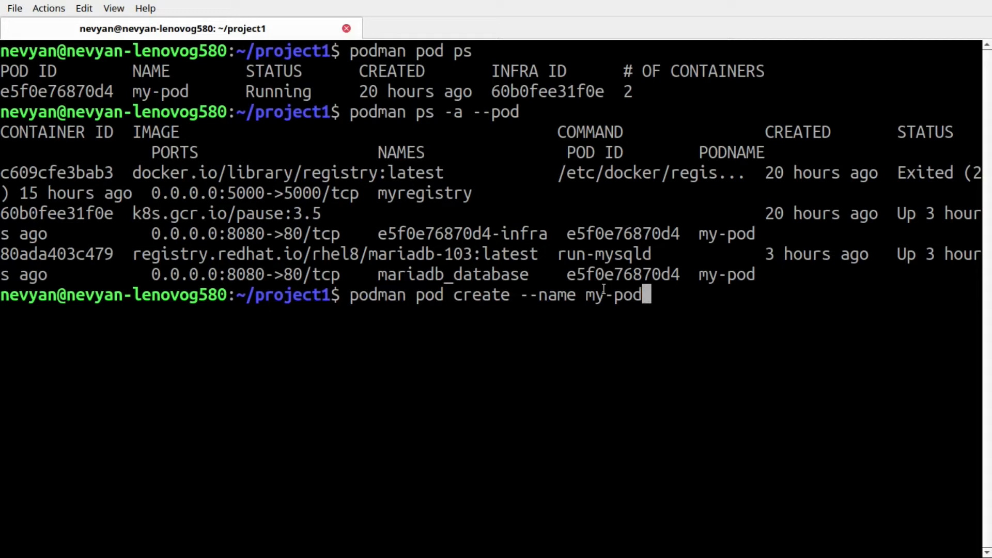
{"action": "mouse_move", "coordinate": [644, 295]}
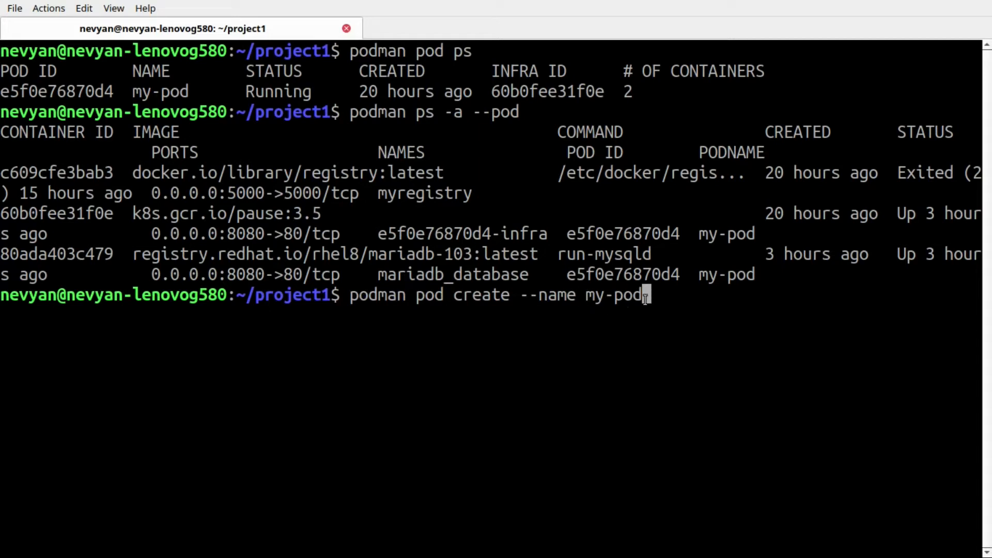
{"action": "key", "text": "Backspace"}
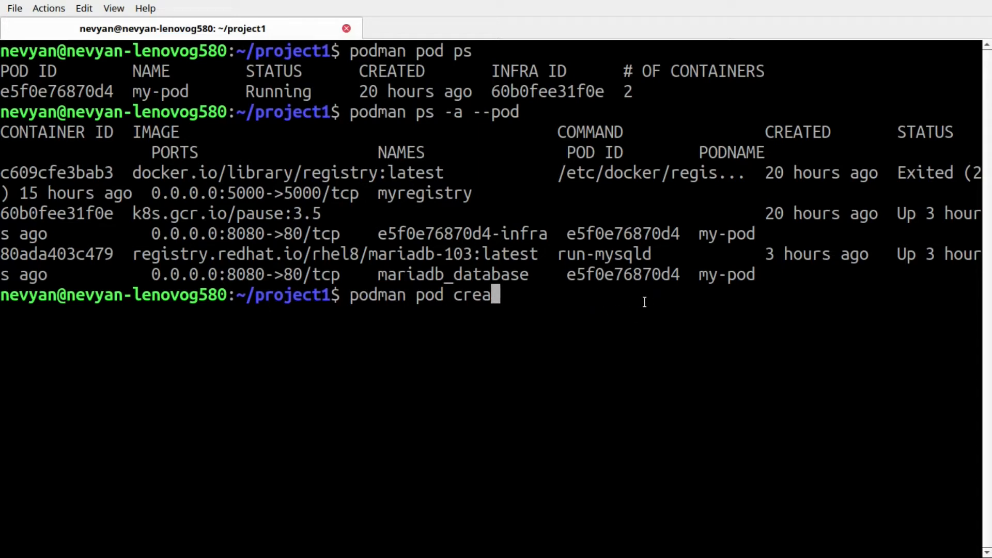
{"action": "key", "text": "ctrl+u"}
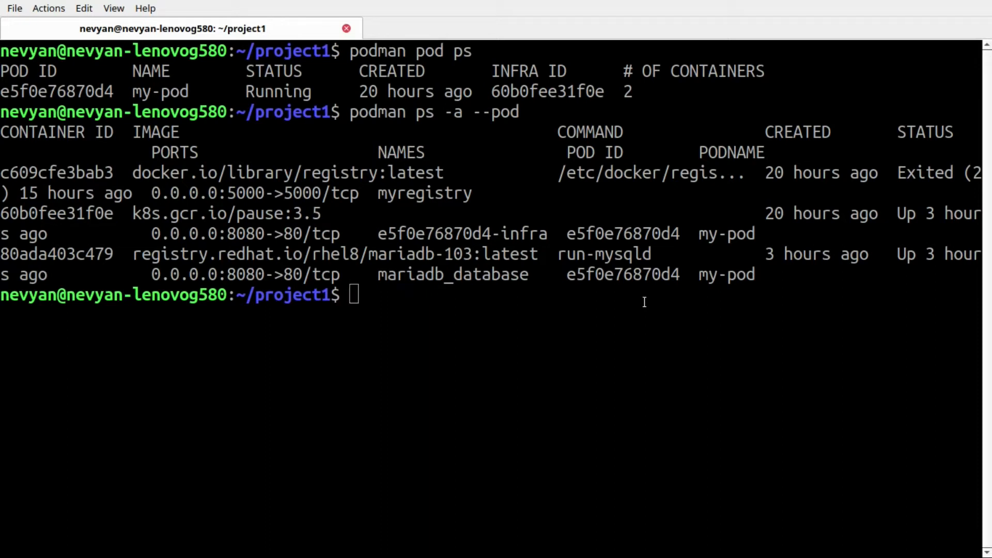
{"action": "mouse_move", "coordinate": [212, 260]}
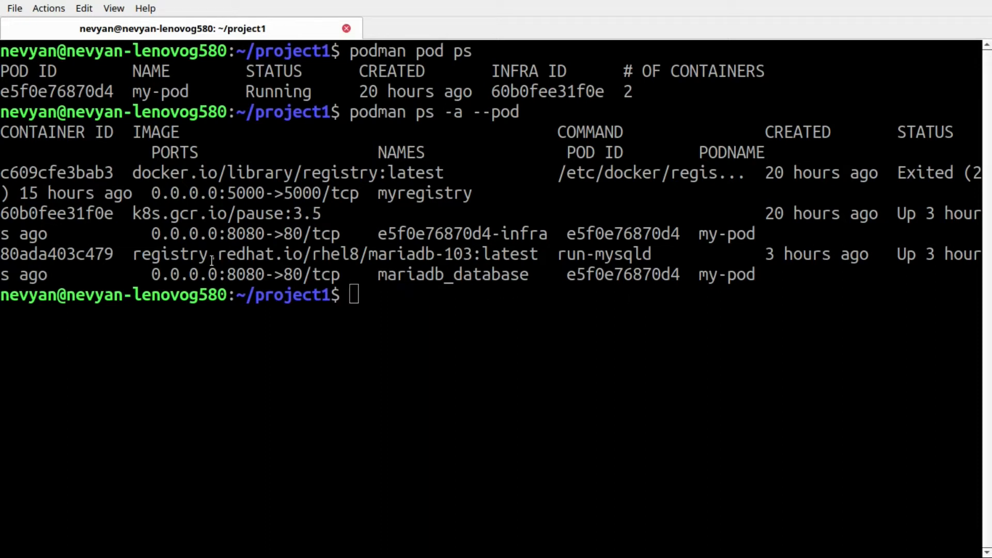
{"action": "type", "text": "podman login registry.redhat.io"}
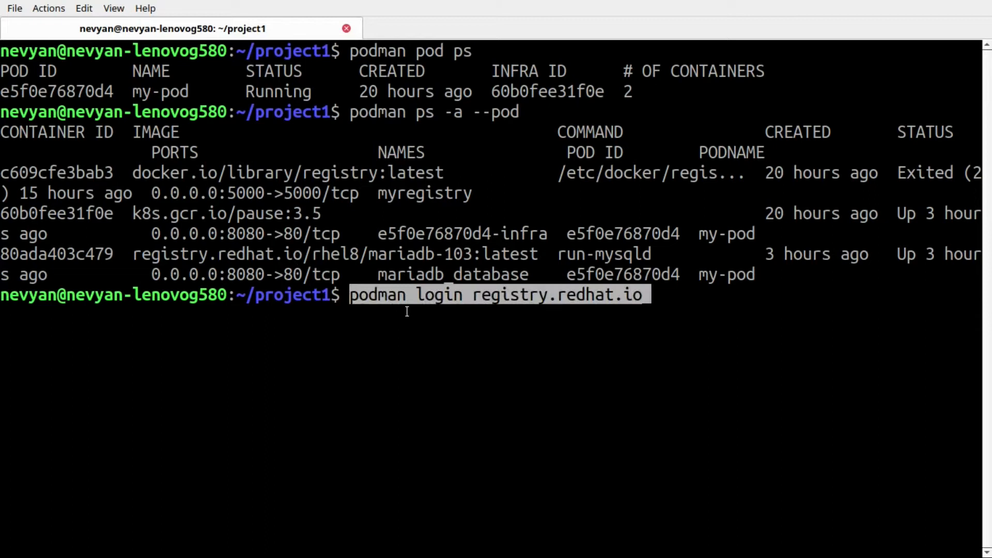
{"action": "mouse_move", "coordinate": [650, 310]}
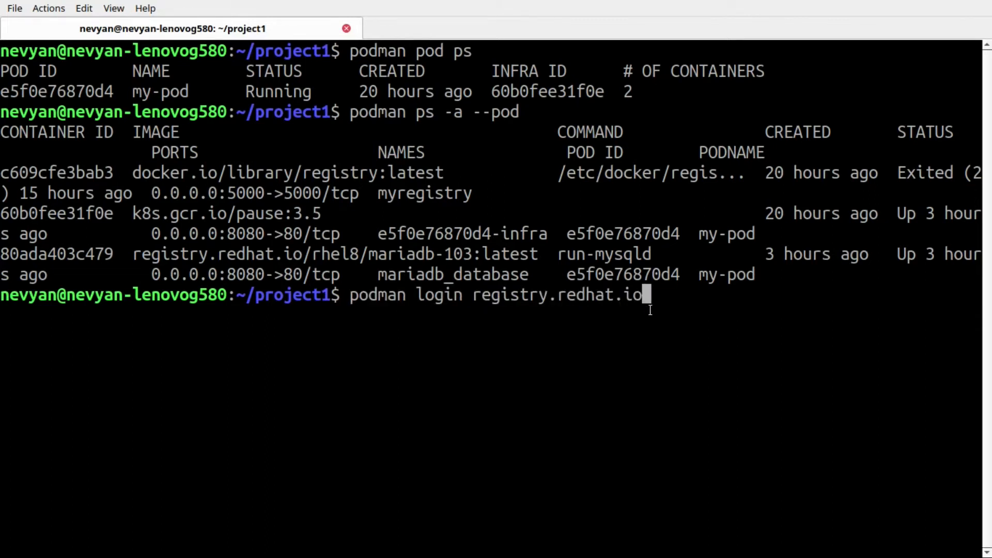
{"action": "key", "text": "Backspace"}
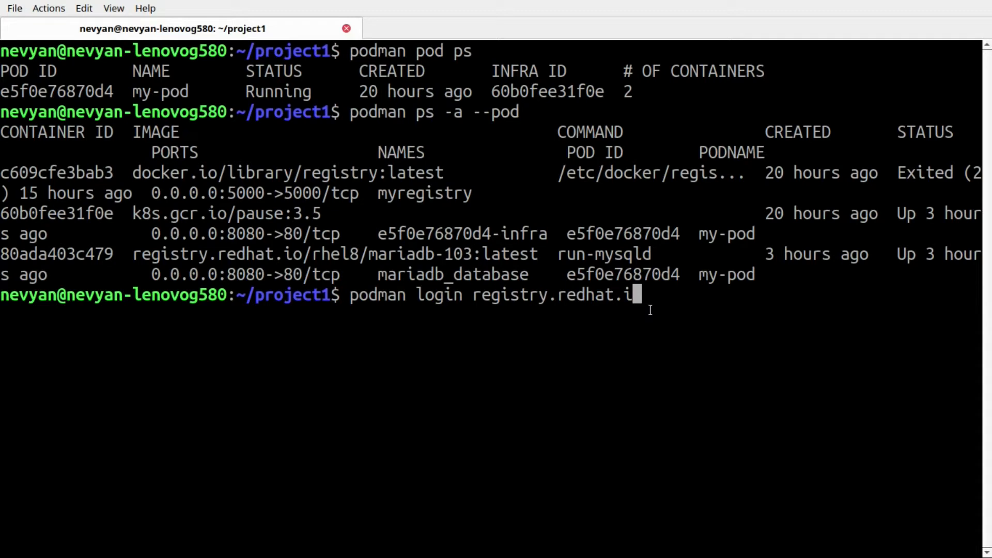
{"action": "key", "text": "ctrl+c"}
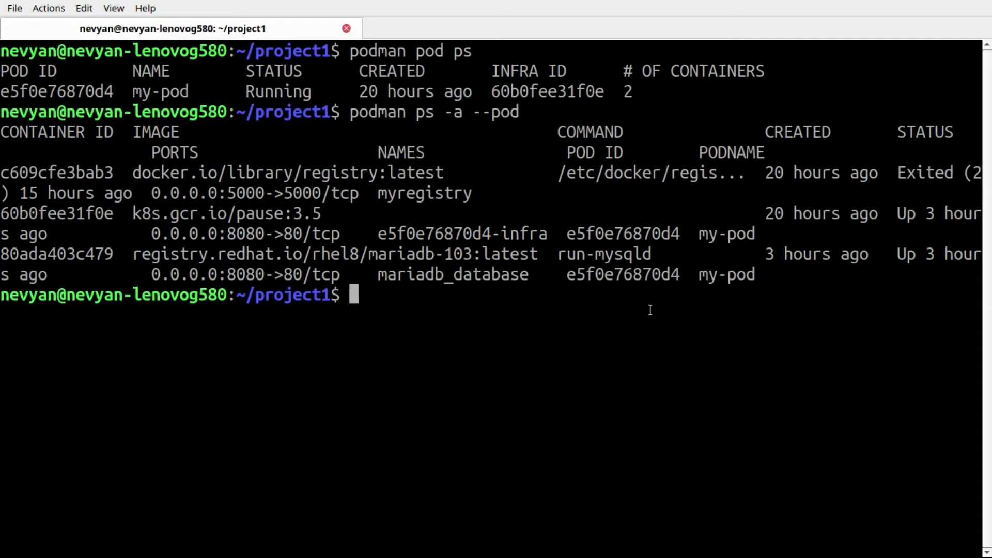
{"action": "mouse_move", "coordinate": [574, 286]}
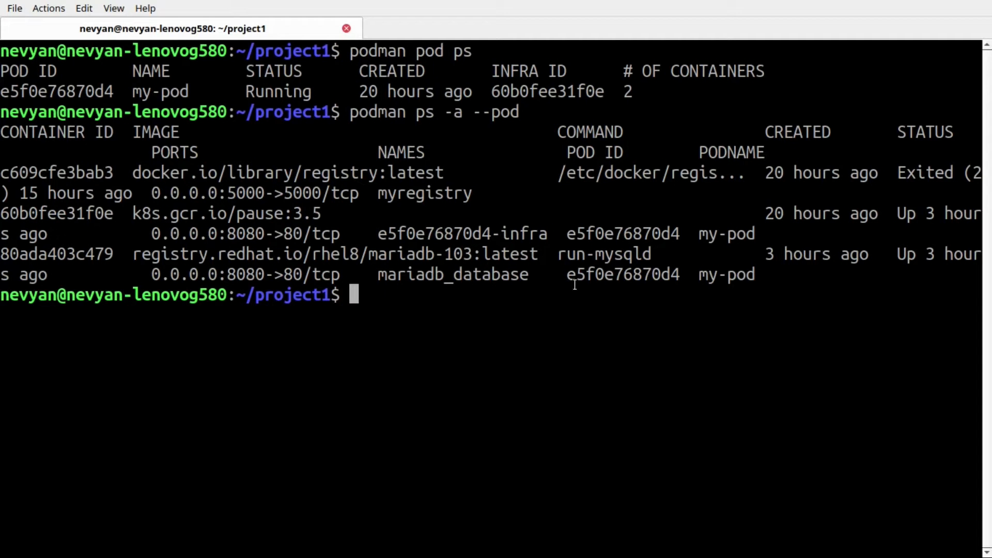
{"action": "mouse_move", "coordinate": [629, 371]}
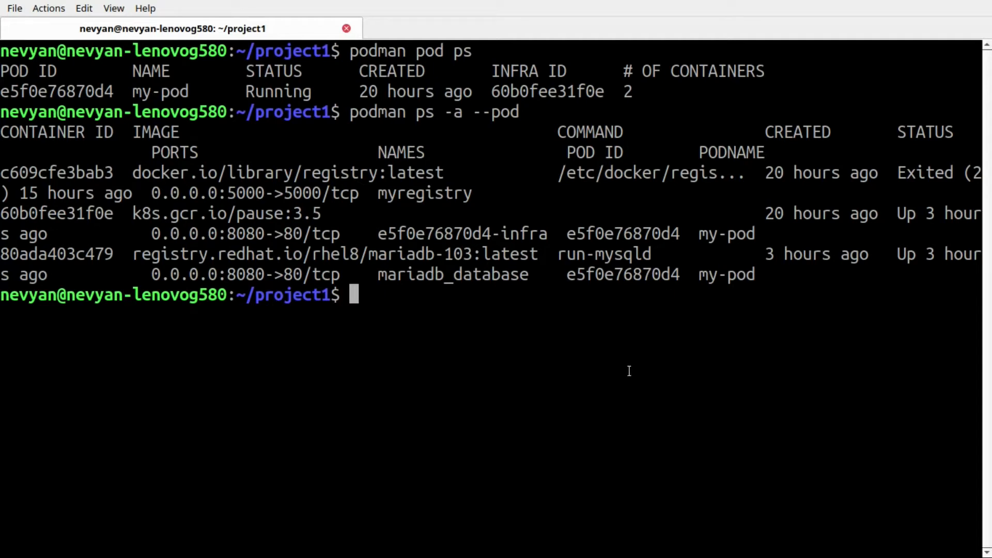
Step: Show the 'podman run -d --rm --pod my-pod --name mariadb_database' command with MYSQL env vars, then cancel it
{"action": "type", "text": "podman run -d --rm --pod my-pod --name mariadb_database -e MYSQL_USER=user -e MYSQL_PASSWORD=pass -e MYSQL_DATABASE=db rhel8/mariadb-103"}
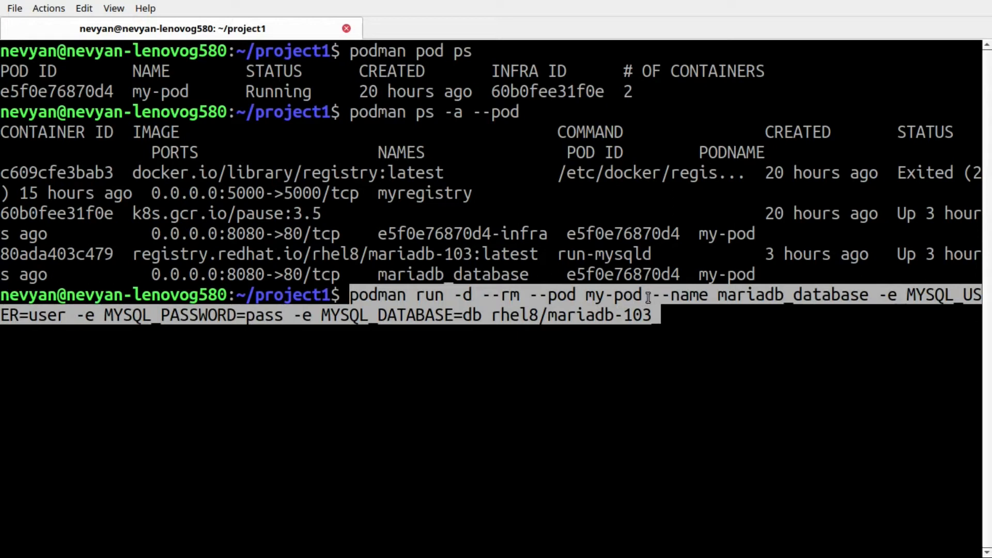
{"action": "mouse_move", "coordinate": [867, 297]}
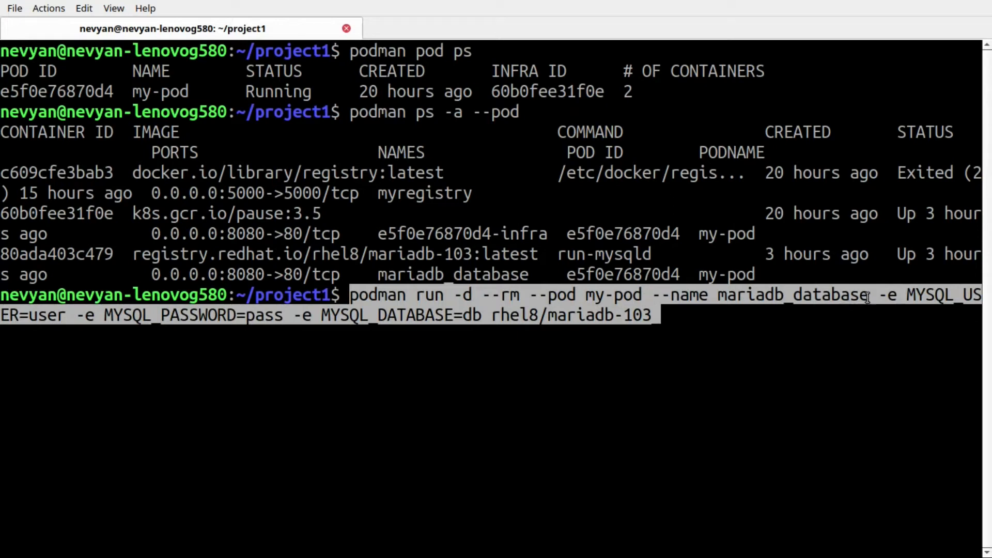
{"action": "mouse_move", "coordinate": [855, 301]}
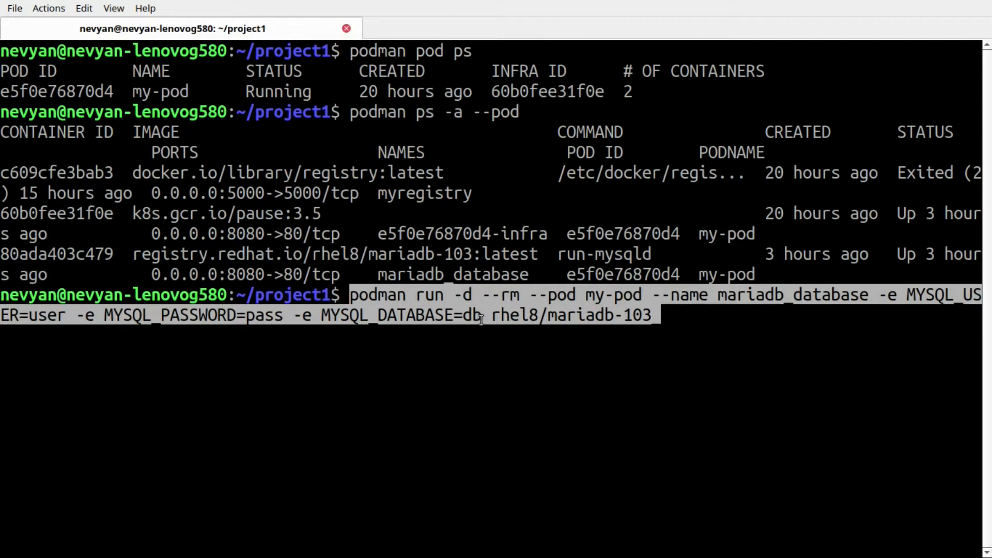
{"action": "mouse_move", "coordinate": [501, 345]}
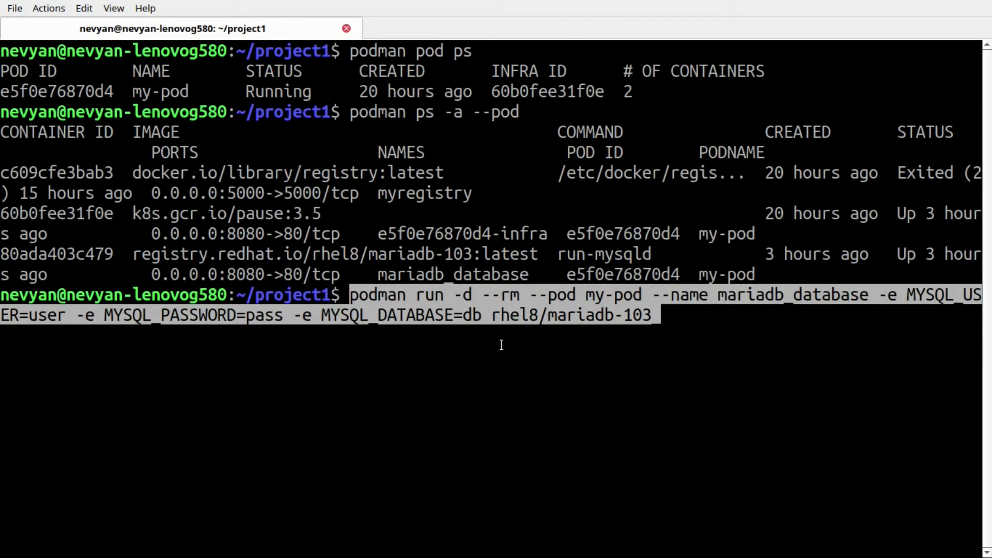
{"action": "mouse_move", "coordinate": [659, 339]}
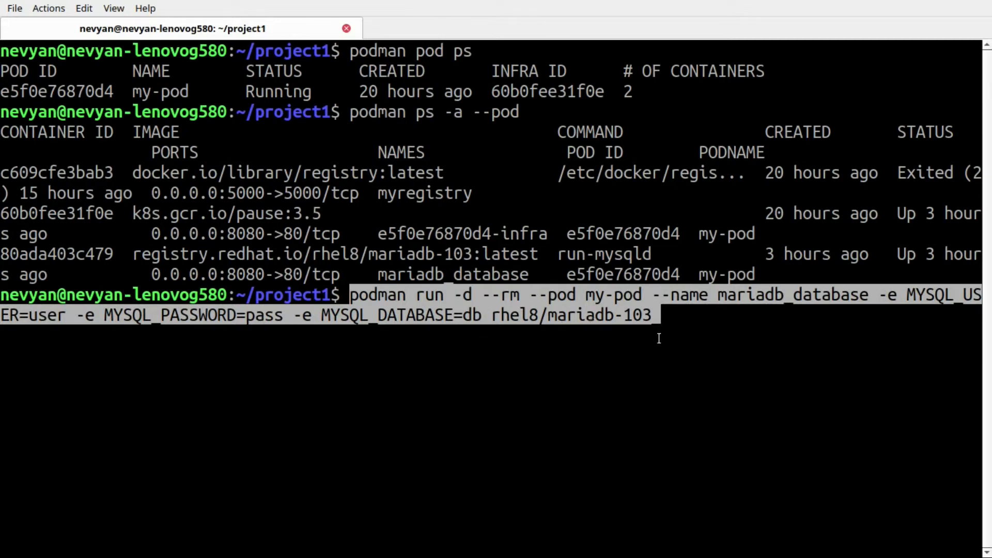
{"action": "mouse_move", "coordinate": [506, 316]}
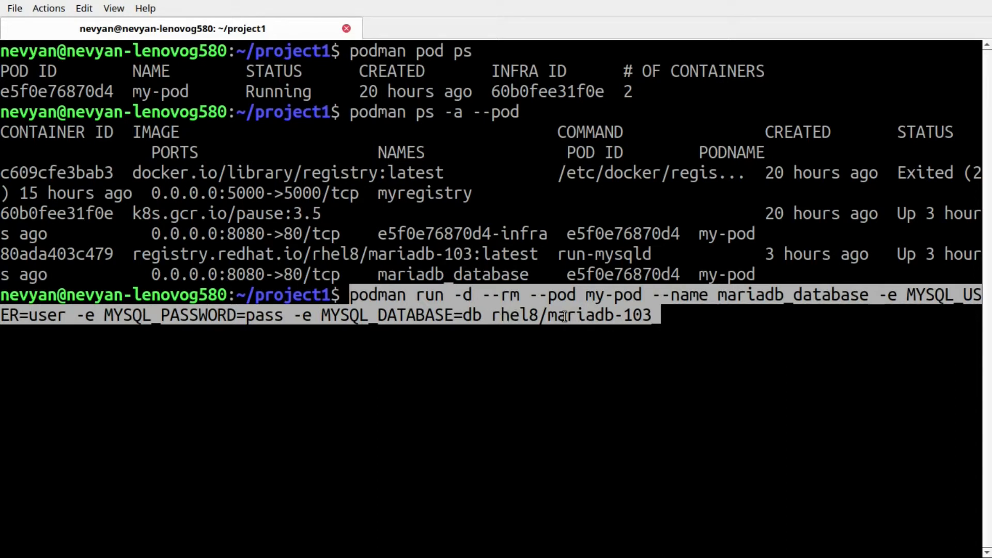
{"action": "mouse_move", "coordinate": [680, 324]}
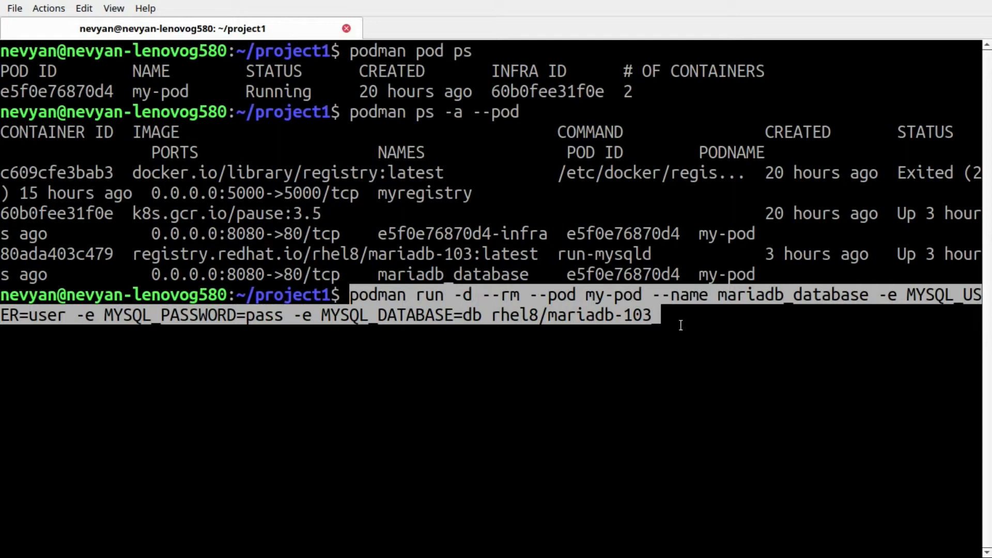
{"action": "key", "text": "ctrl+c"}
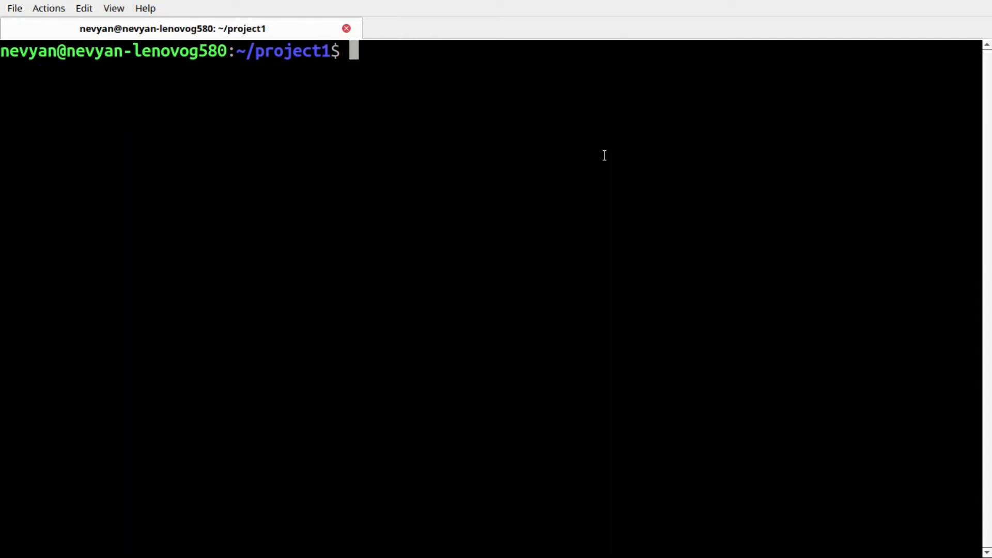
Step: Export my-pod as Kubernetes YAML with 'podman generate kube my-pod -f devcontainer.yaml'
{"action": "type", "text": "podman generate kube my-pod -f devcontainer.yaml"}
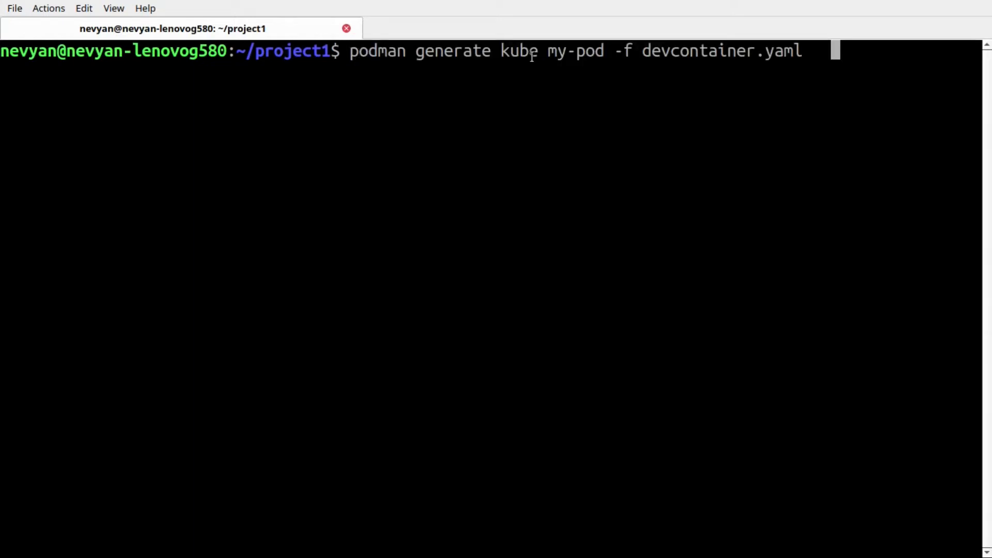
{"action": "double_click", "coordinate": [451, 50]}
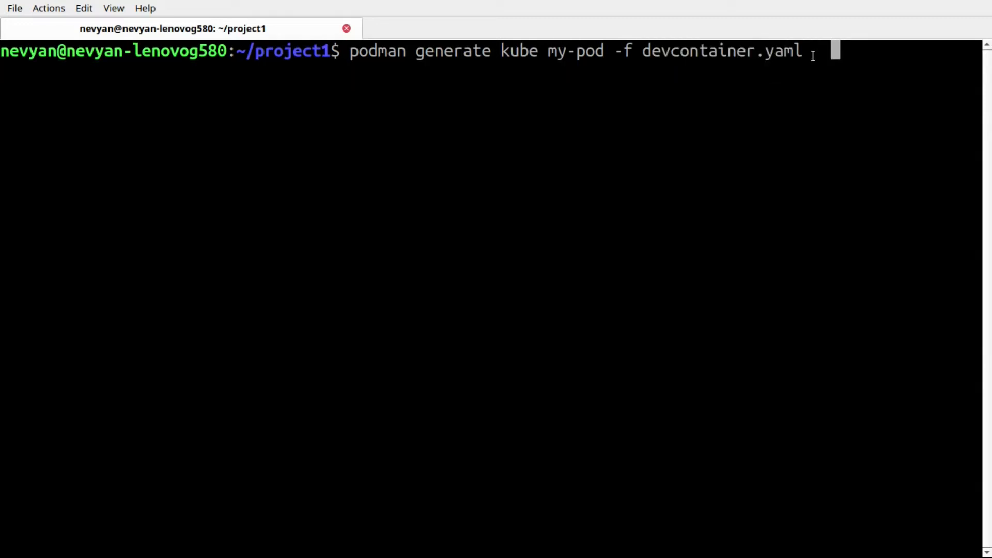
{"action": "key", "text": "Return"}
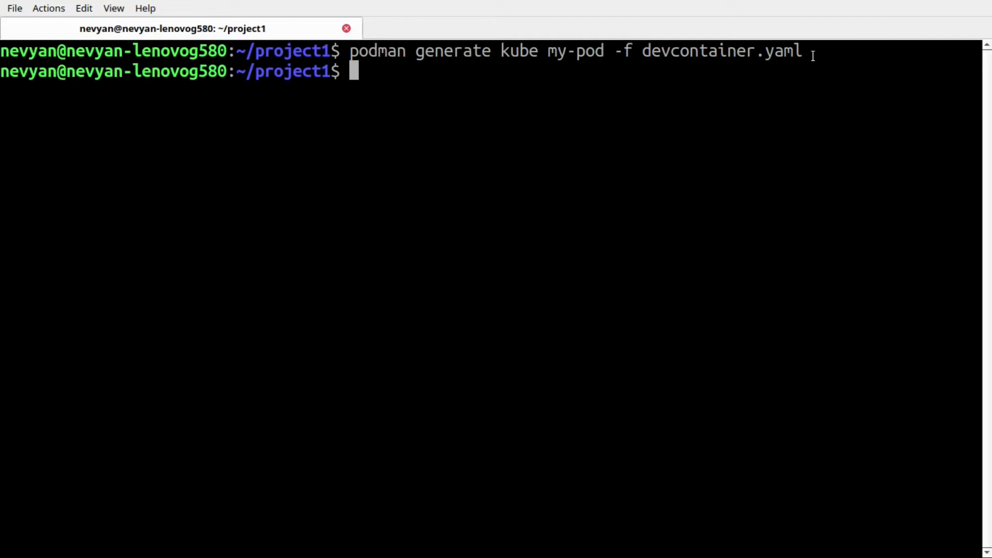
Step: Print devcontainer.yaml and review the my-pod spec's MariaDB image, environment variables and ports
{"action": "key", "text": "Return"}
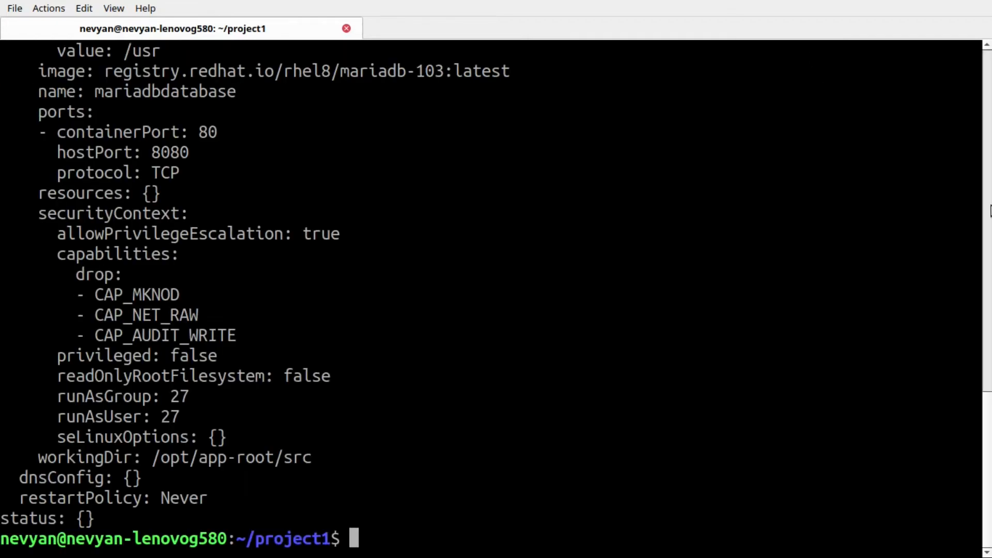
{"action": "scroll", "scroll_direction": "up", "scroll_amount": 3}
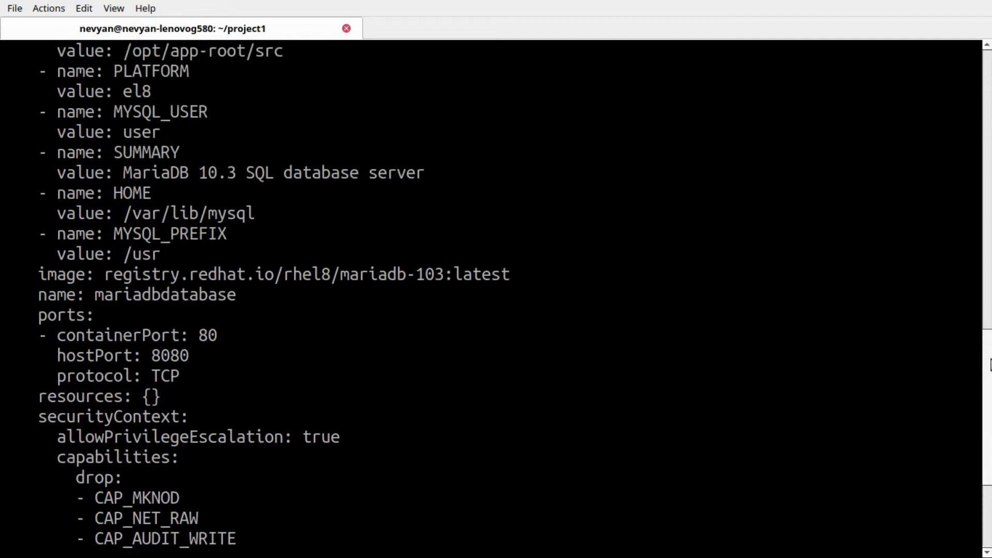
{"action": "scroll", "scroll_direction": "up", "scroll_amount": 3}
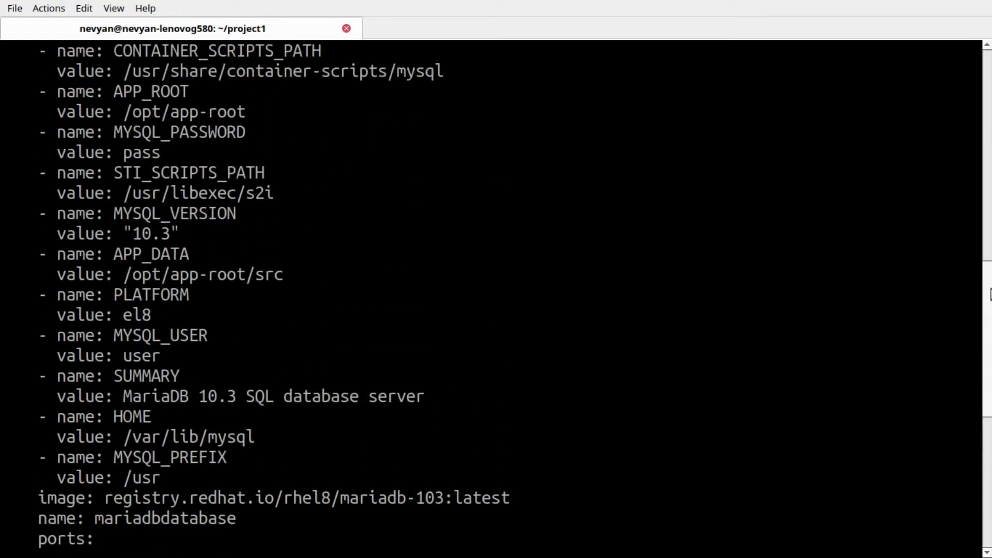
{"action": "scroll", "scroll_direction": "up", "scroll_amount": 3}
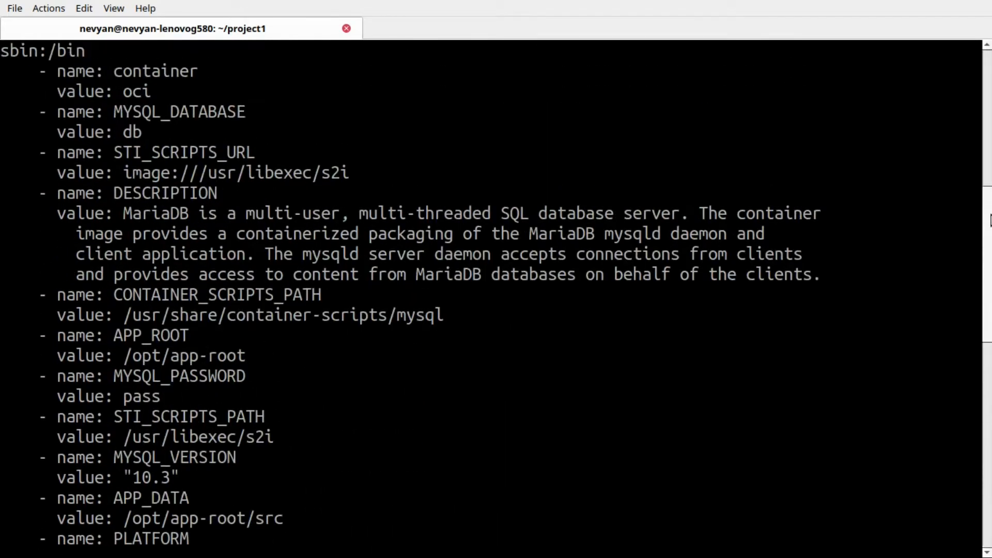
{"action": "scroll", "scroll_direction": "up", "scroll_amount": 3}
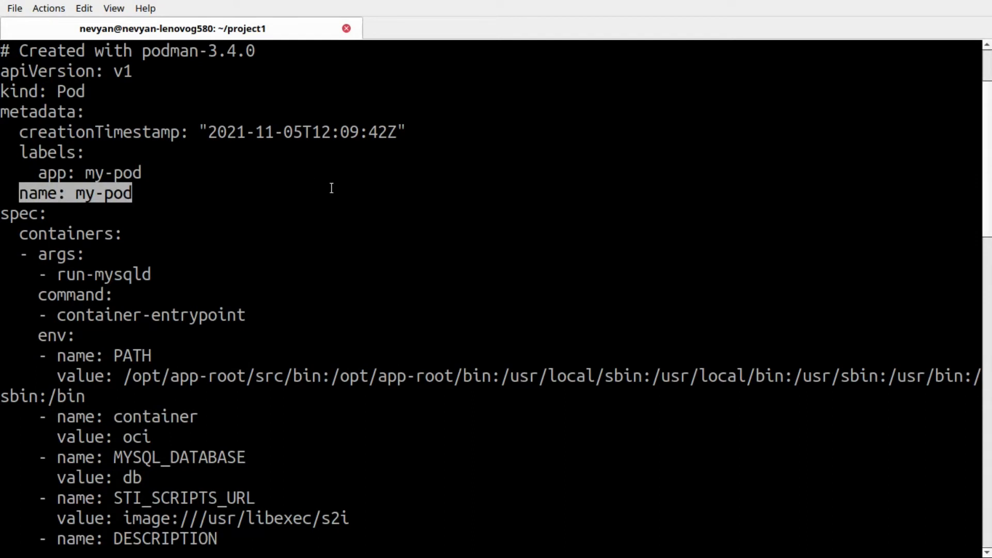
{"action": "mouse_move", "coordinate": [120, 230]}
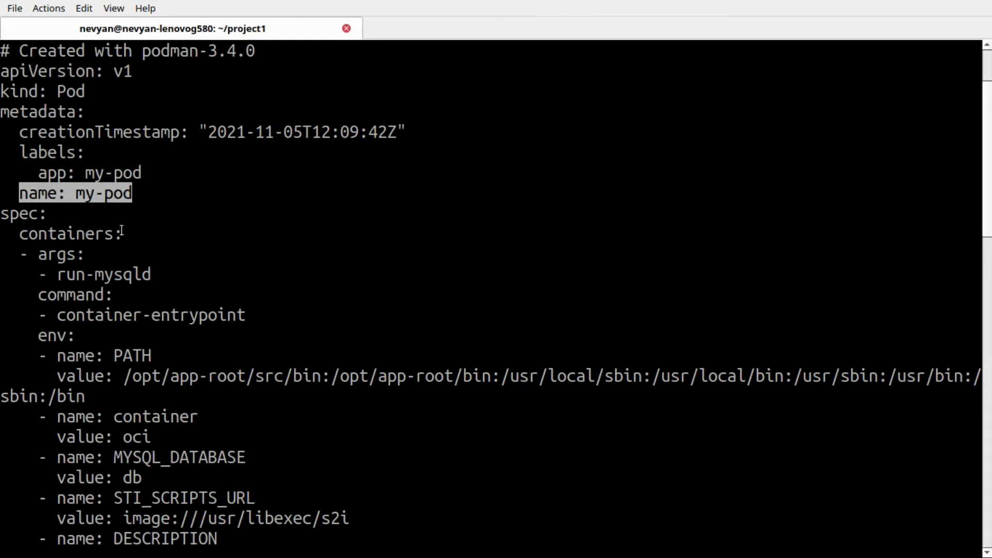
{"action": "mouse_move", "coordinate": [811, 270]}
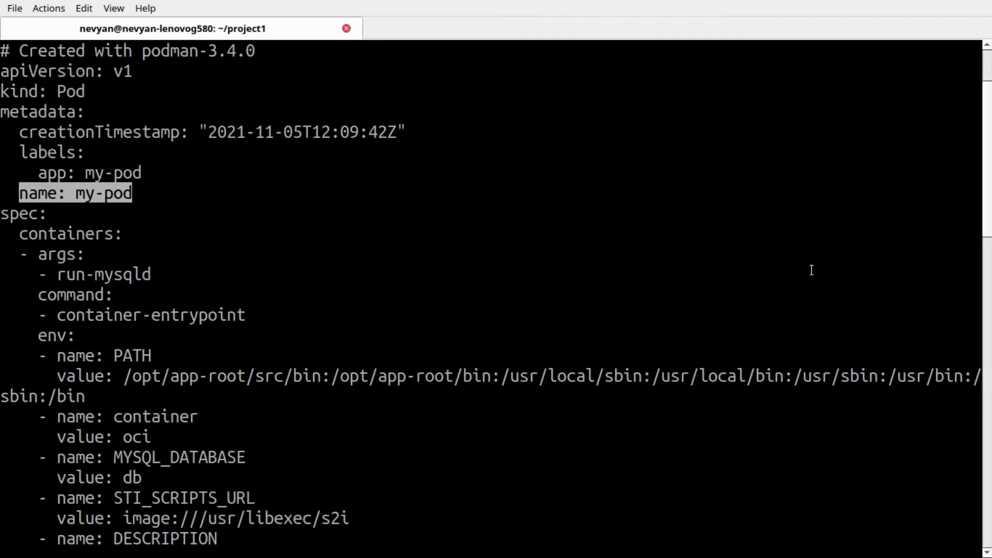
{"action": "scroll", "scroll_direction": "down", "scroll_amount": 3}
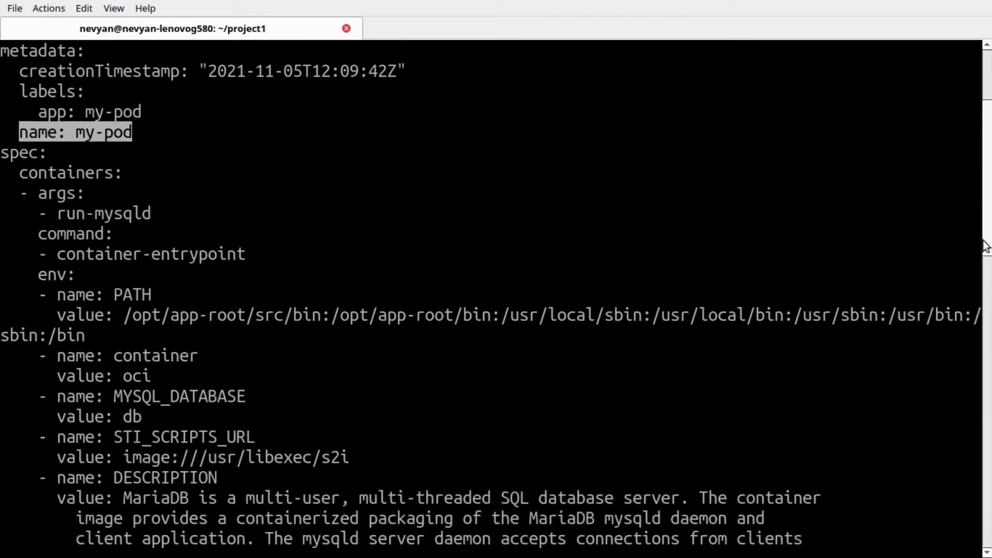
{"action": "scroll", "scroll_direction": "down", "scroll_amount": 3}
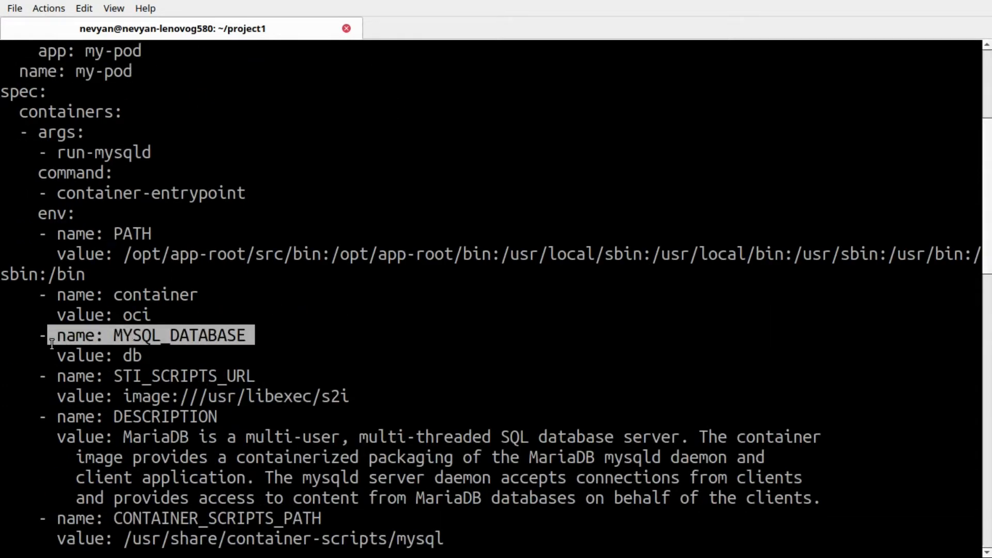
{"action": "scroll", "scroll_direction": "down", "scroll_amount": 3}
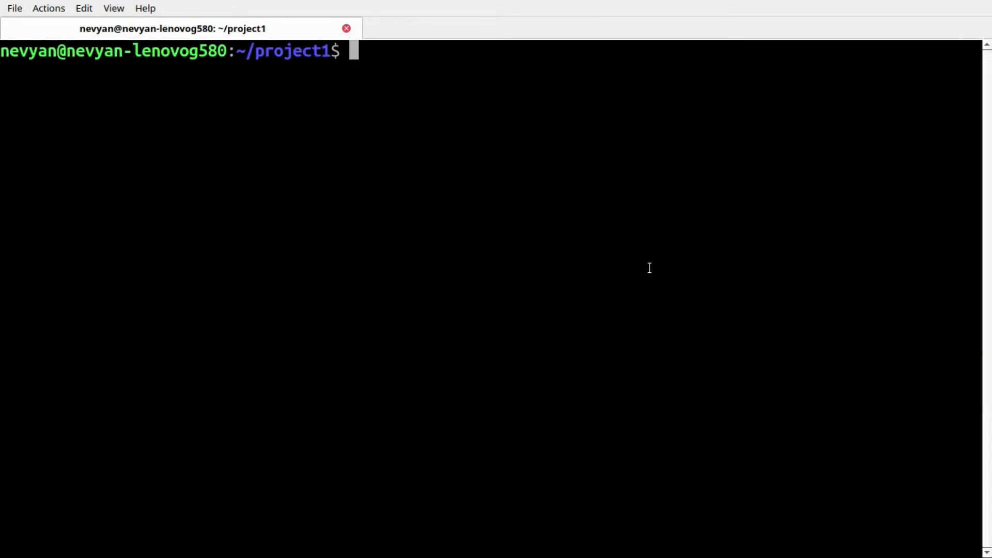
Step: Start MicroK8s and enable its registry addon with 'microk8s.enable registry'
{"action": "type", "text": "mi"}
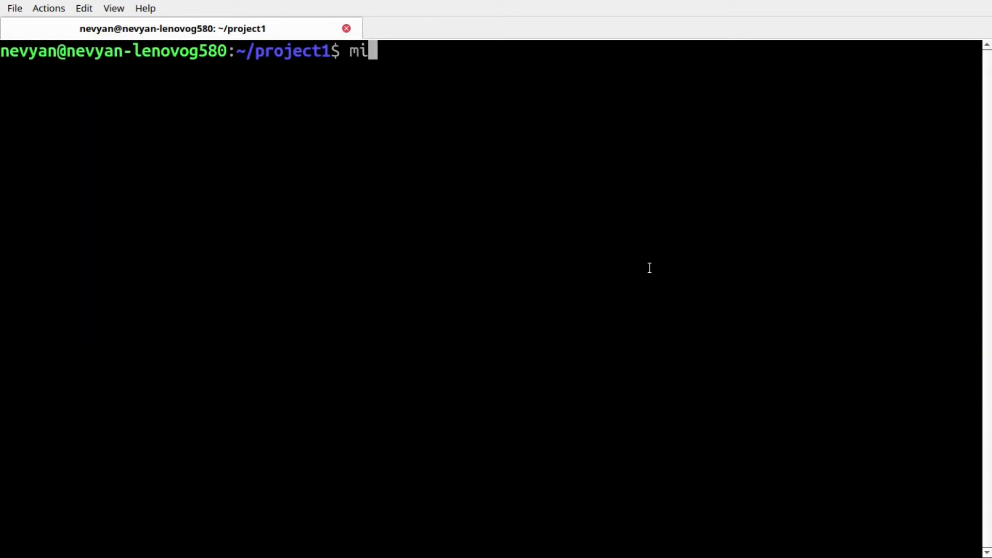
{"action": "type", "text": "crok8s.start"}
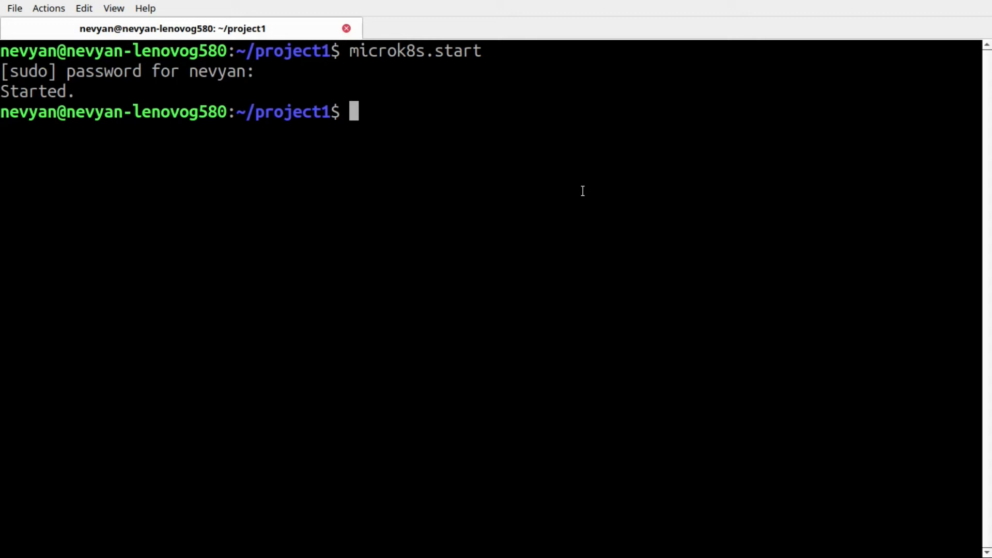
{"action": "type", "text": "microk8s"}
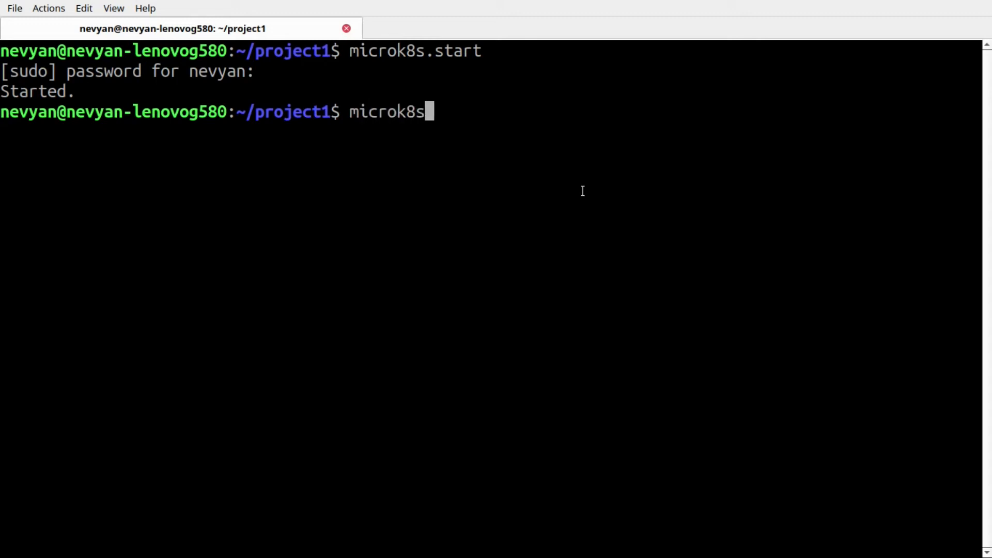
{"action": "type", "text": ".enable"}
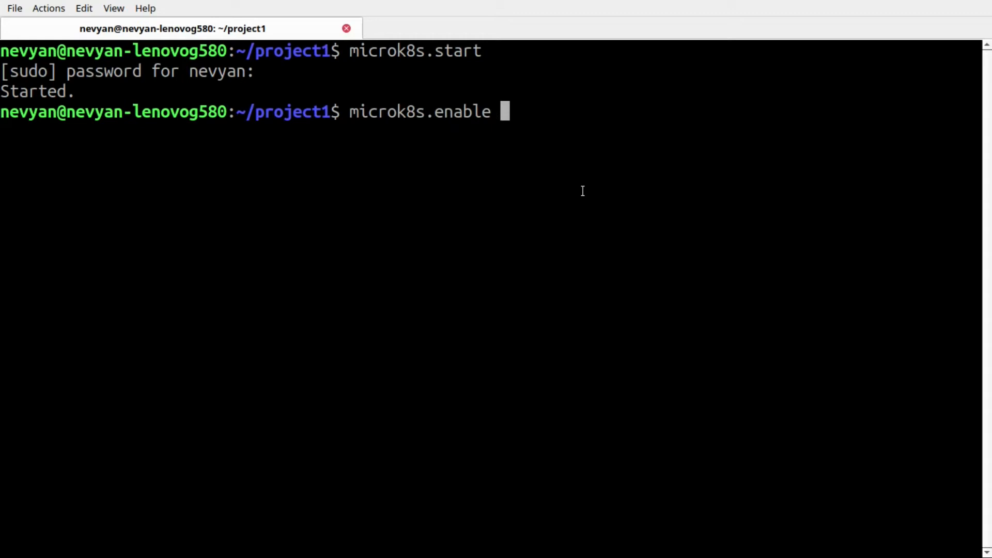
{"action": "type", "text": "registry"}
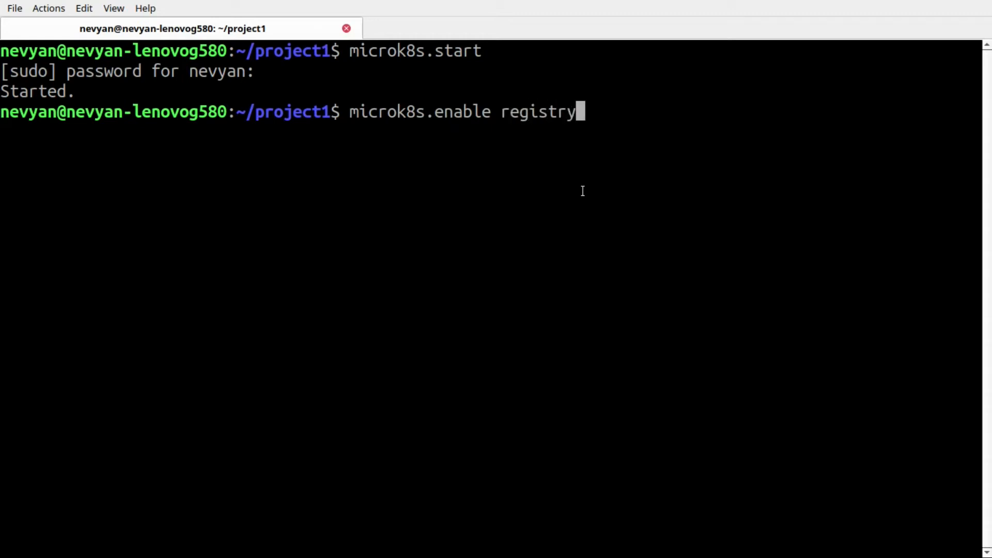
{"action": "key", "text": "Return"}
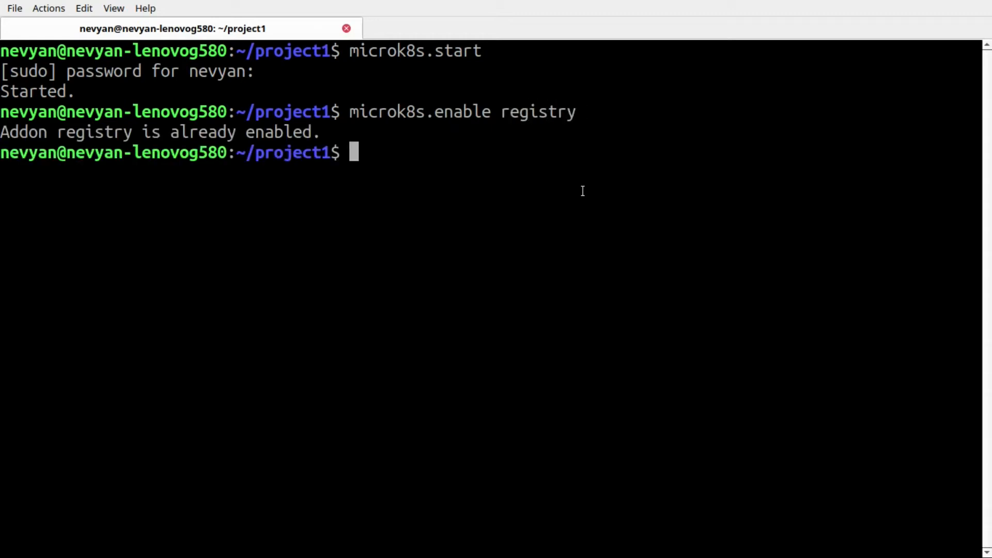
Step: List all resources across namespaces with 'microk8s kubectl get all --all-namespaces', showing the registry running
{"action": "type", "text": "microk8s kub"}
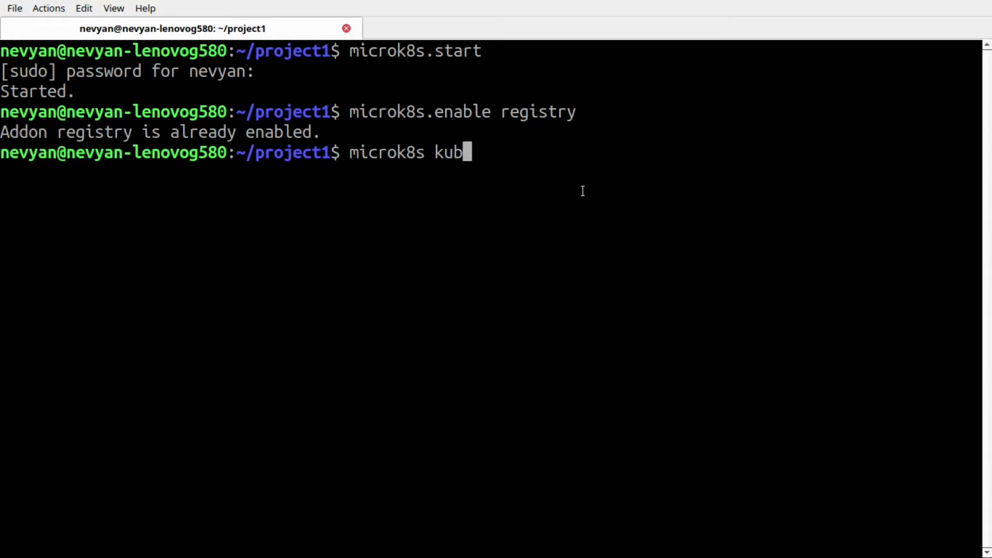
{"action": "type", "text": "ectl get a"}
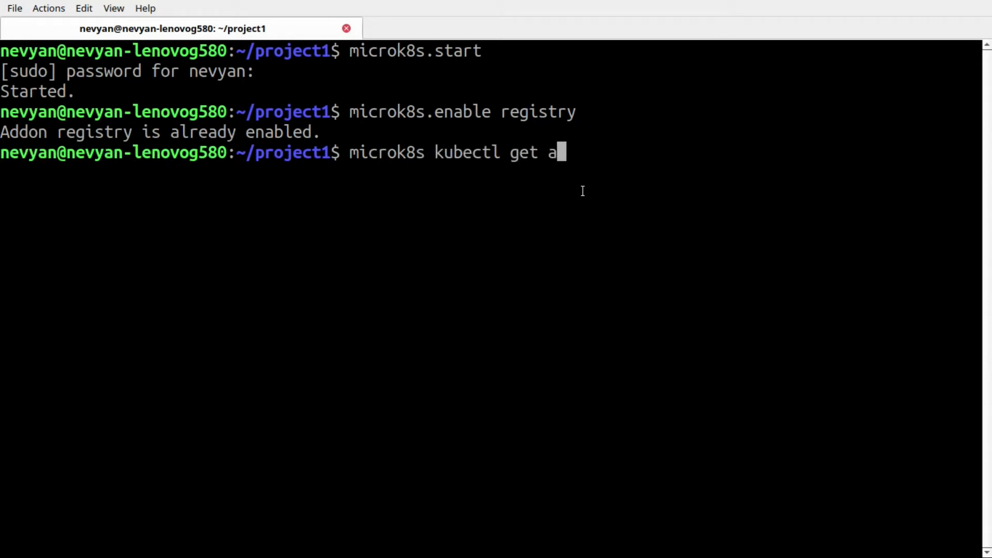
{"action": "type", "text": "ll --all-na"}
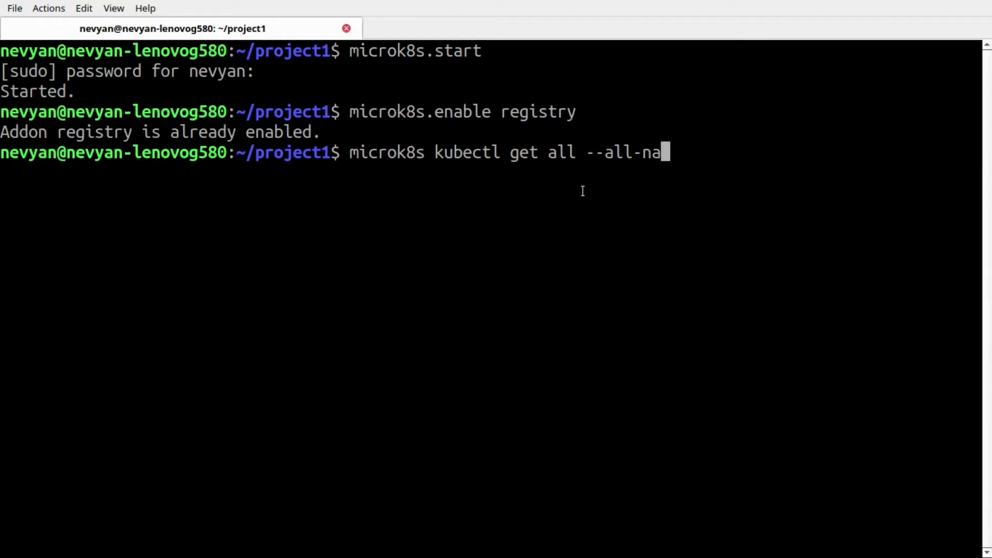
{"action": "key", "text": "Return"}
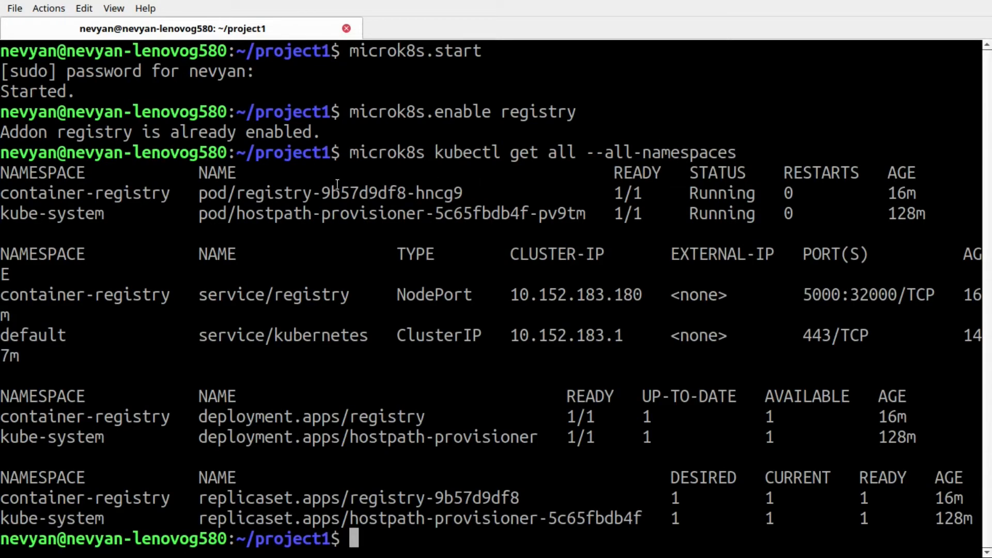
{"action": "double_click", "coordinate": [273, 193]}
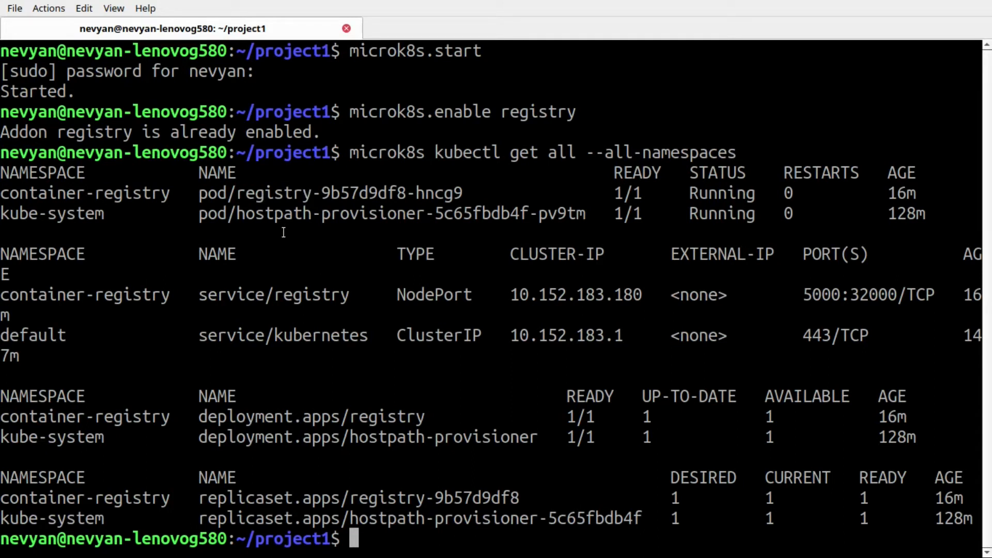
{"action": "double_click", "coordinate": [260, 193]}
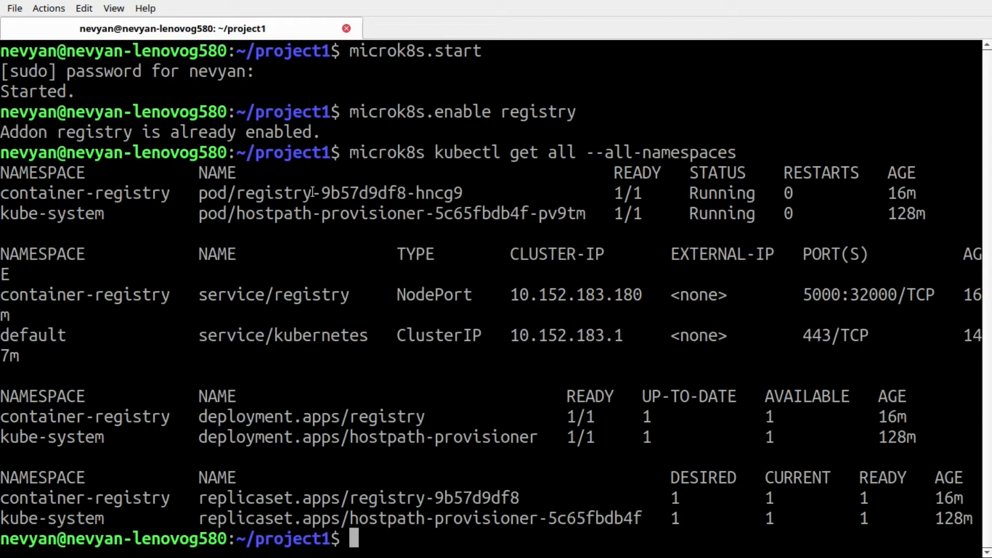
{"action": "mouse_move", "coordinate": [324, 184]}
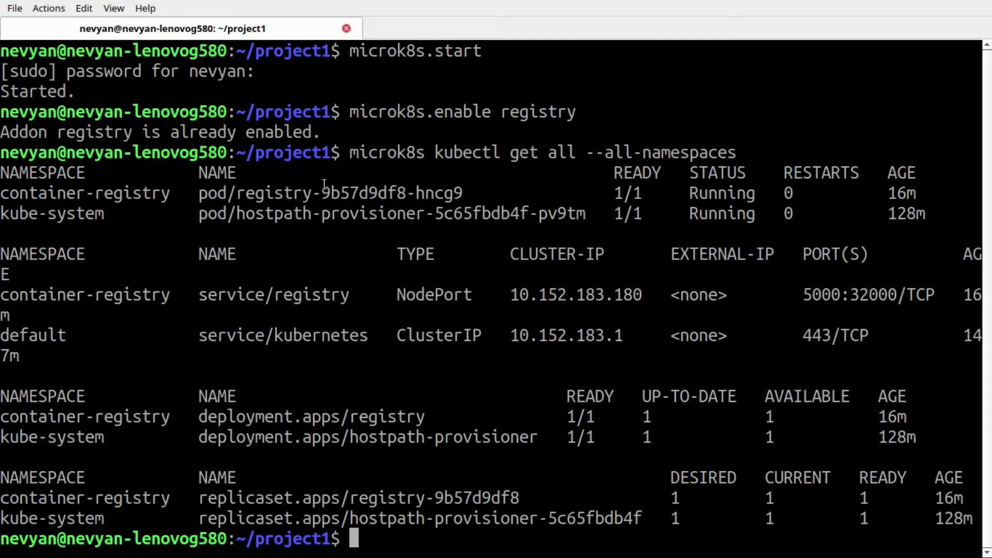
Step: Clear the terminal and open /etc/containers/registries.conf in nano with sudo
{"action": "type", "text": "clea"}
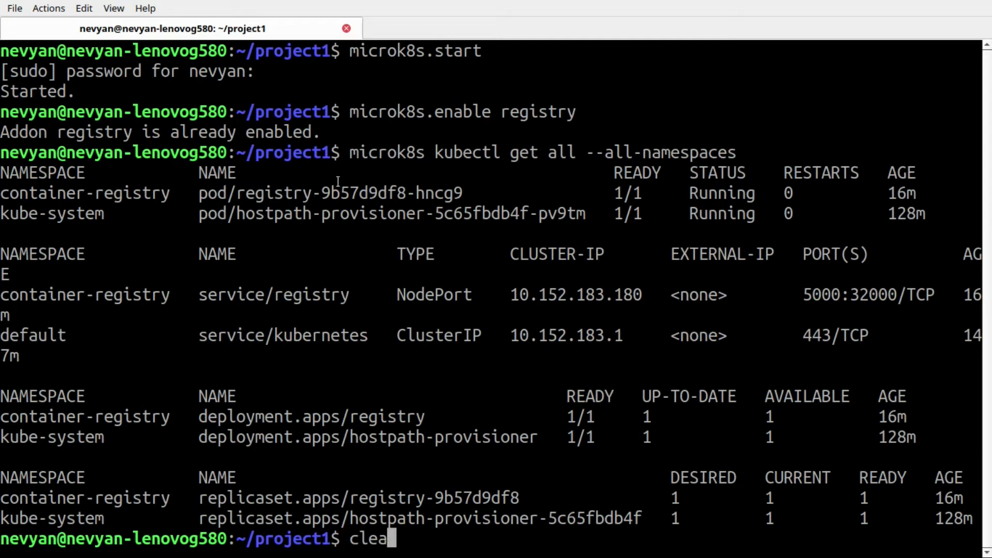
{"action": "key", "text": "Return"}
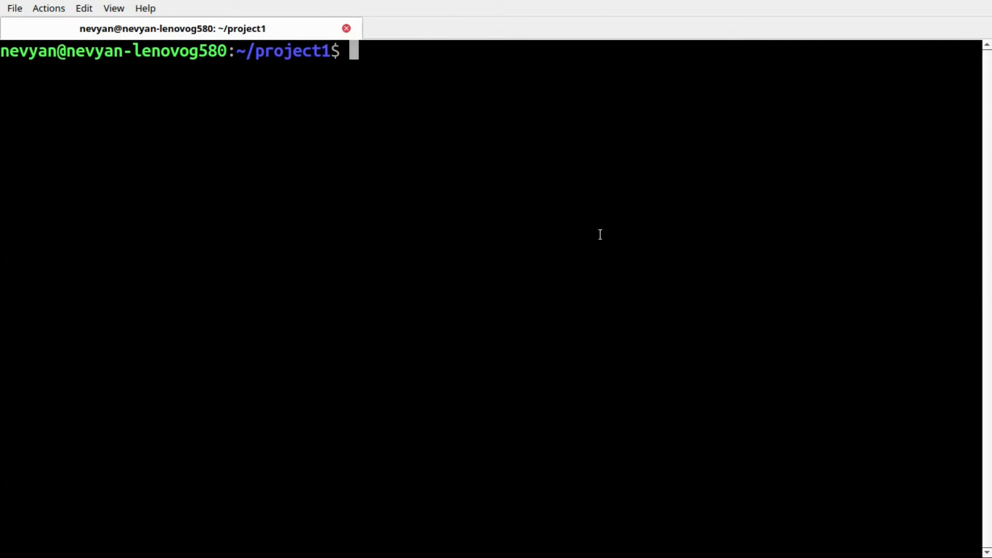
{"action": "type", "text": "sudo nano /etc/containers/registries.conf"}
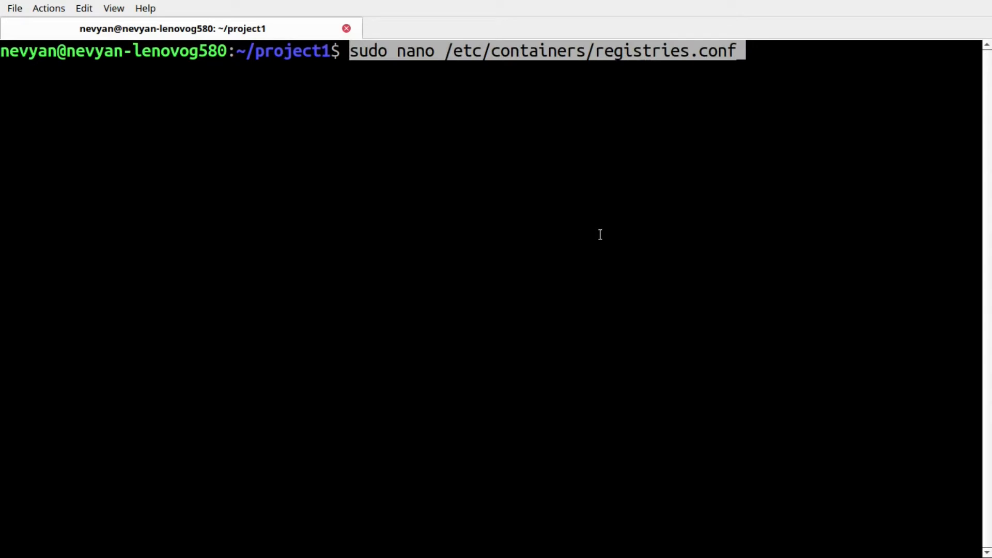
{"action": "mouse_move", "coordinate": [532, 50]}
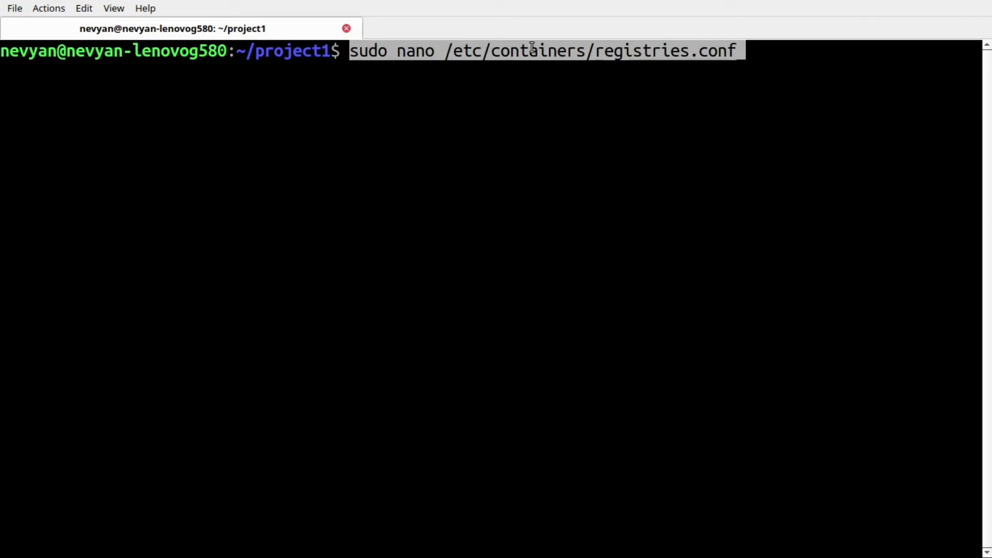
{"action": "key", "text": "Return"}
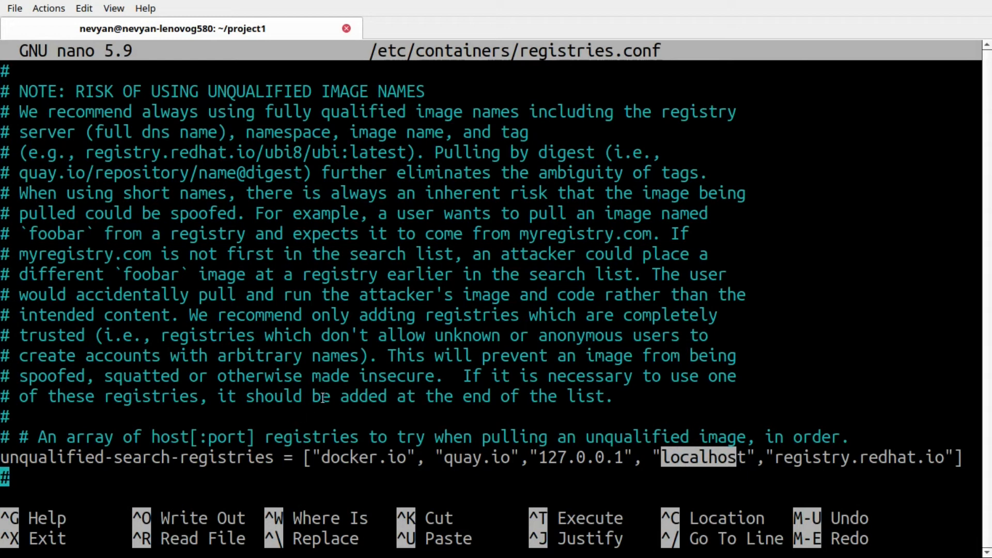
Step: Review the insecure [[registry]] entry for localhost:32000 in registries.conf
{"action": "scroll", "scroll_direction": "down", "scroll_amount": 3}
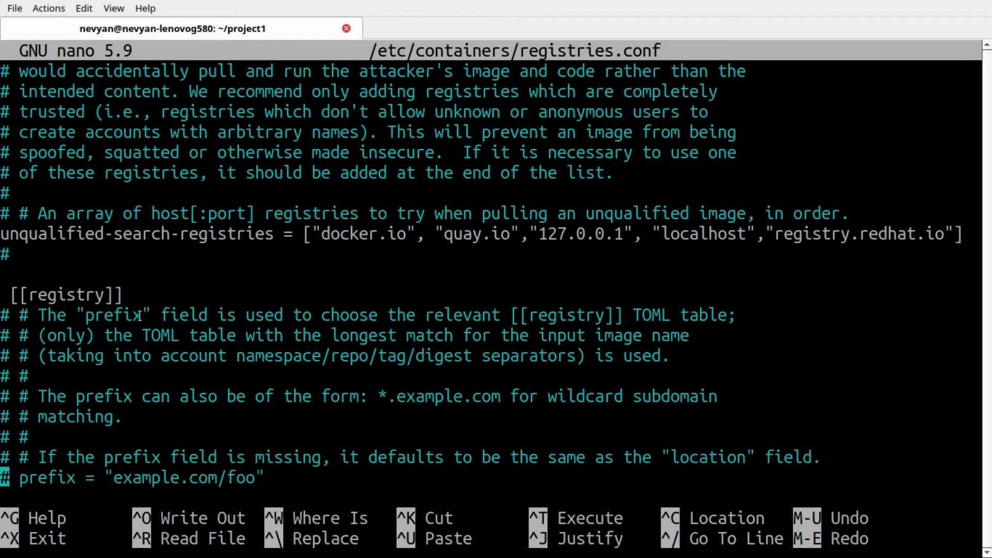
{"action": "scroll", "scroll_direction": "down", "scroll_amount": 3}
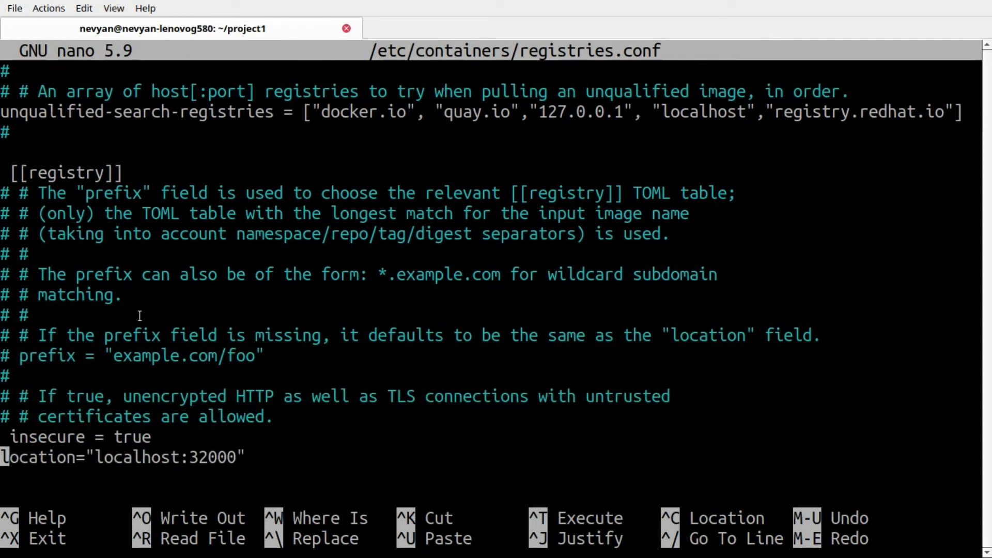
{"action": "mouse_move", "coordinate": [98, 456]}
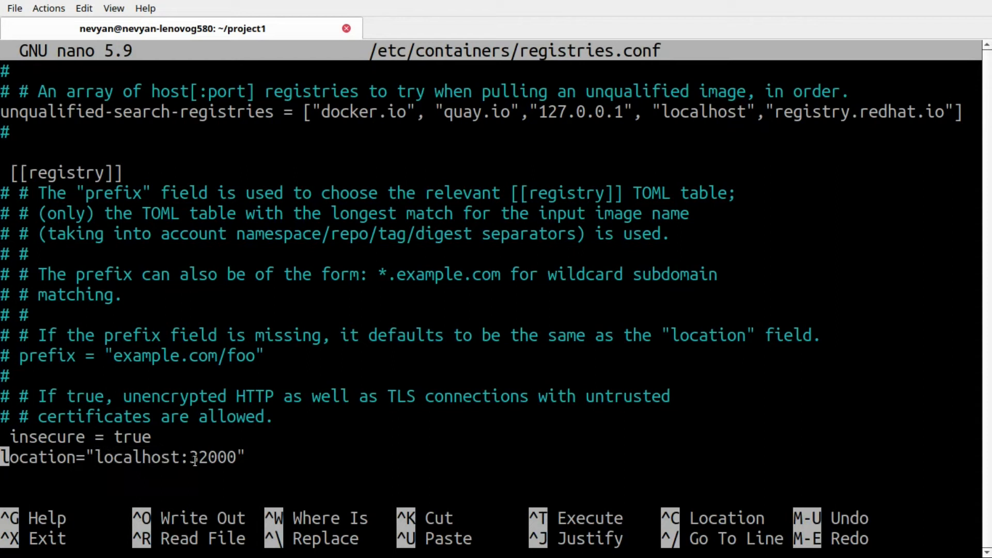
{"action": "double_click", "coordinate": [213, 457]}
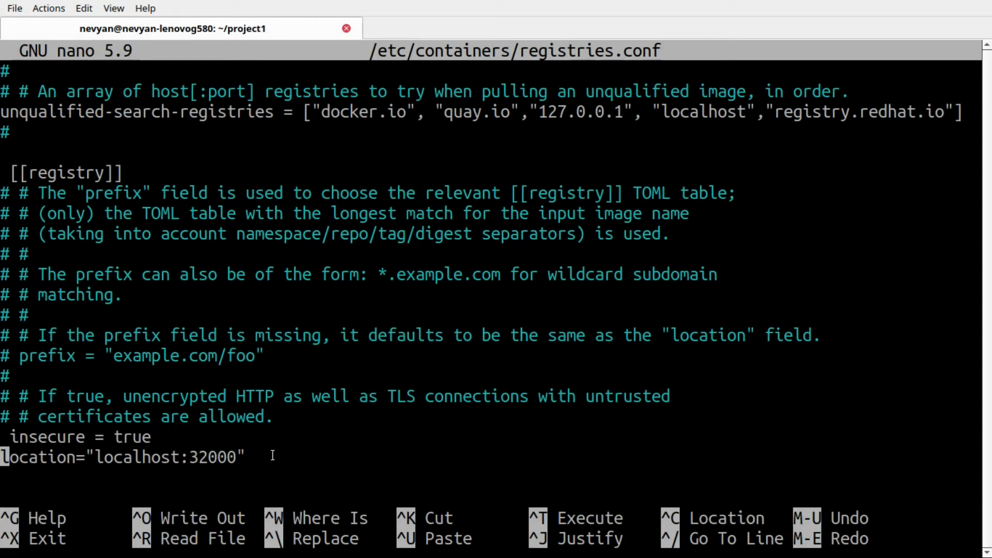
{"action": "mouse_move", "coordinate": [337, 390]}
{"action": "type", "text": "ca"}
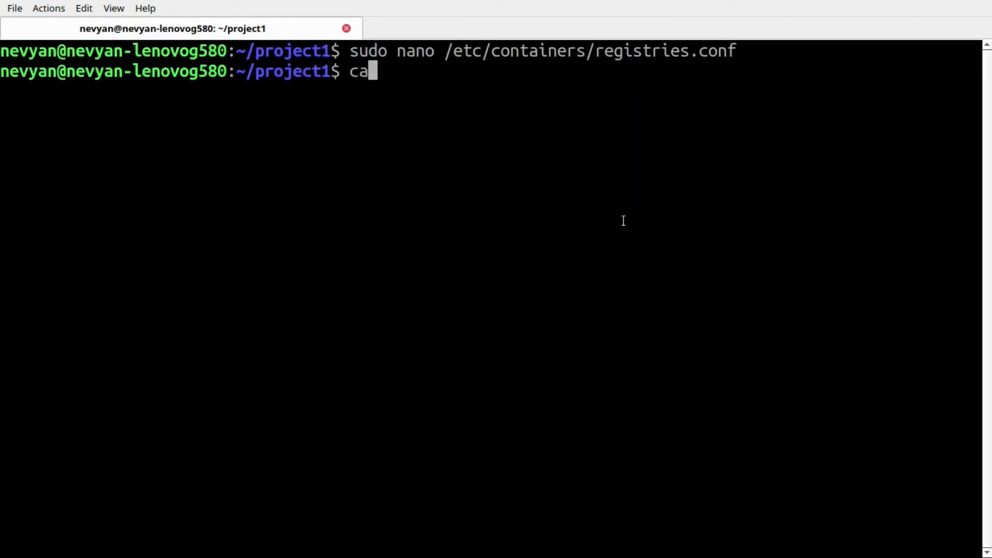
Step: Display /etc/hosts to check localhost is mapped to 127.0.0.1
{"action": "type", "text": "t /etc/"}
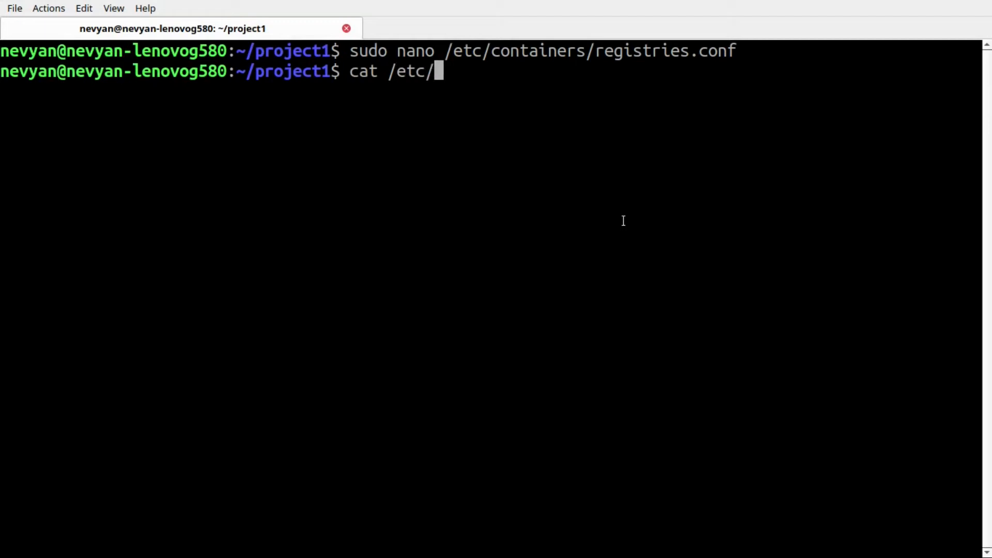
{"action": "key", "text": "Return"}
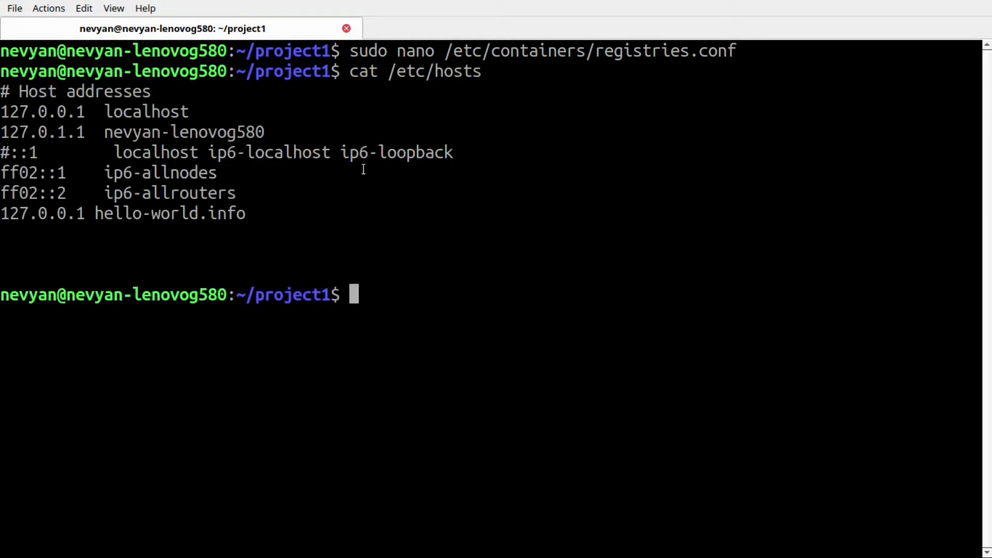
{"action": "mouse_move", "coordinate": [212, 152]}
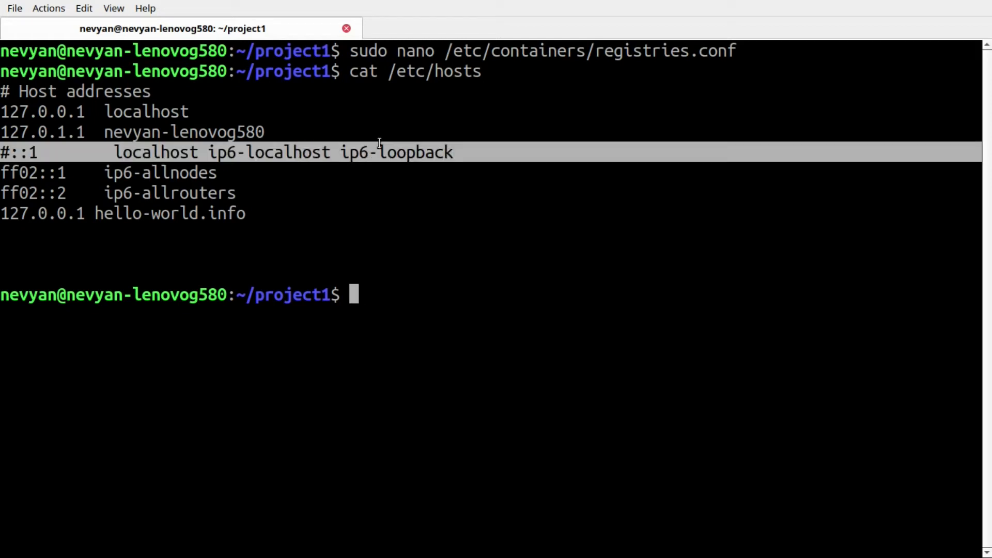
{"action": "mouse_move", "coordinate": [468, 152]}
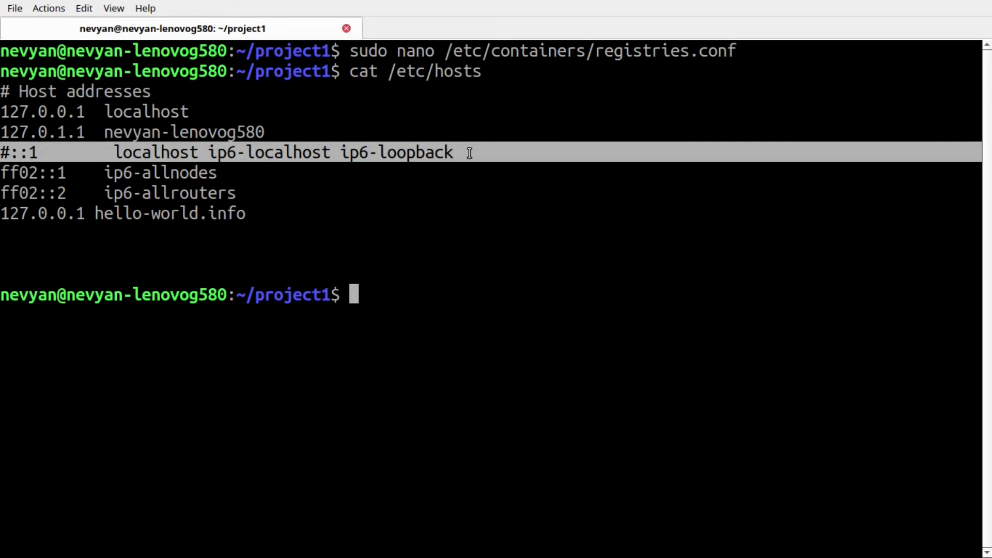
{"action": "mouse_move", "coordinate": [475, 238]}
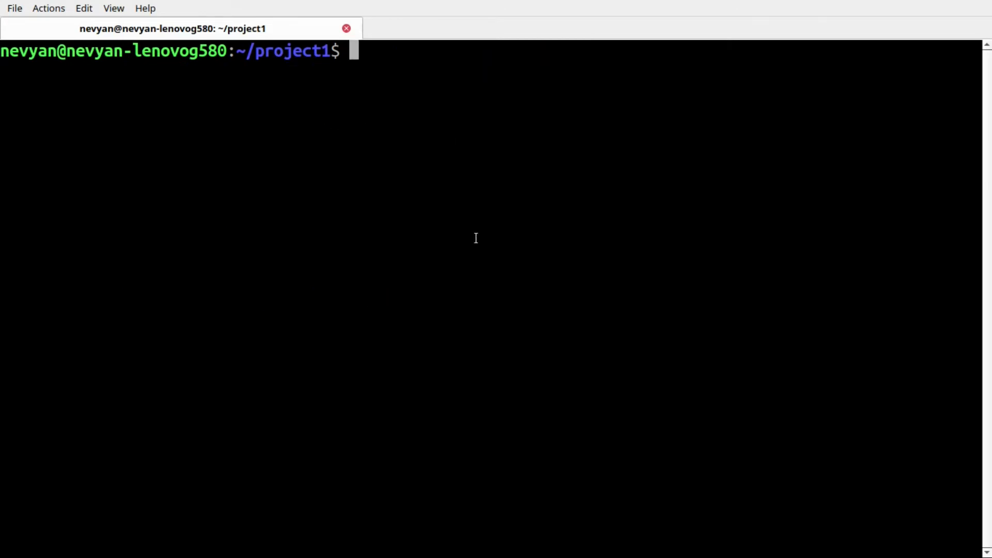
Step: List images, tag registry.redhat.io/rhel8/mariadb-103 as localhost:32000/mariadb:1, and verify the tag
{"action": "type", "text": "podman image ls"}
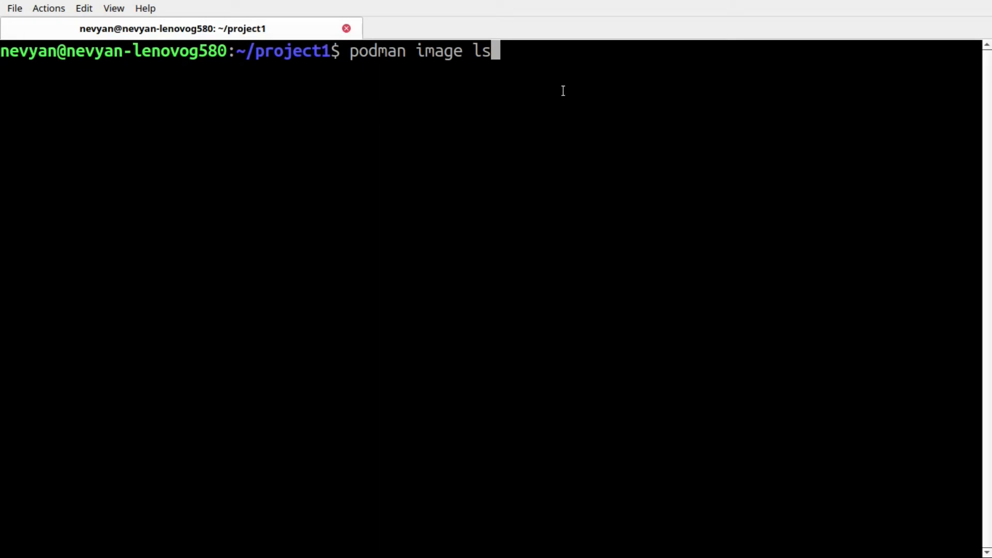
{"action": "key", "text": "Return"}
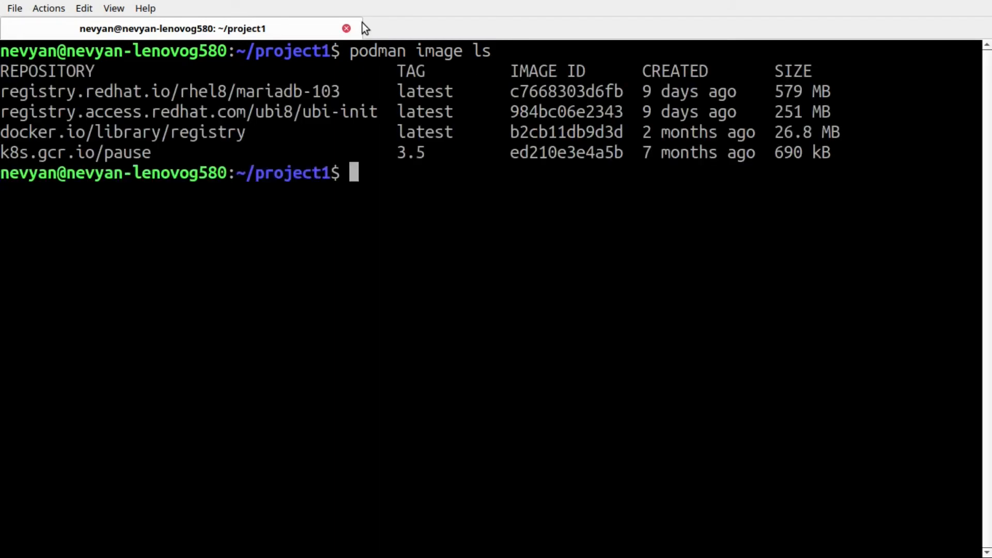
{"action": "double_click", "coordinate": [289, 91]}
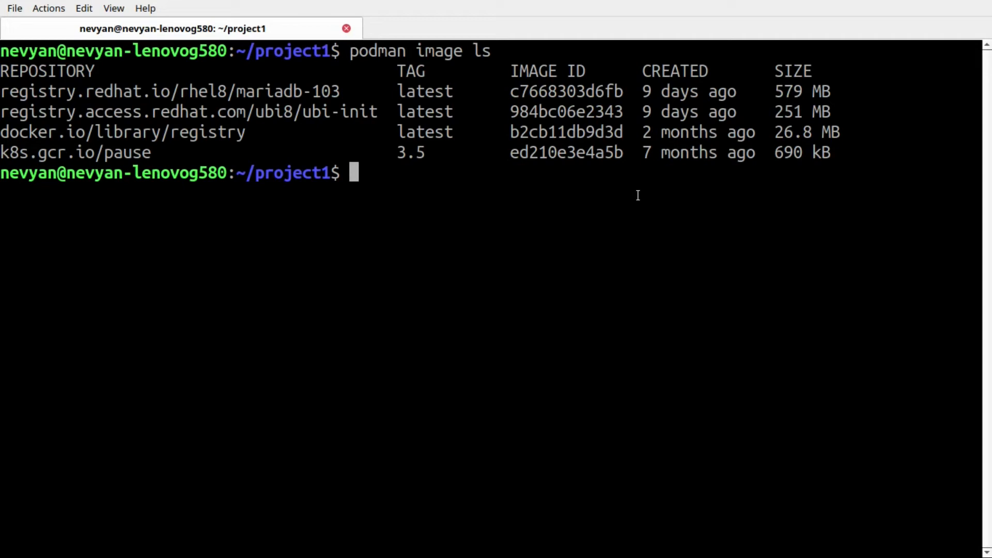
{"action": "type", "text": "podman tag registry.redhat.io/rhel8/mariadb-103 localhost:32000/mariadb:1"}
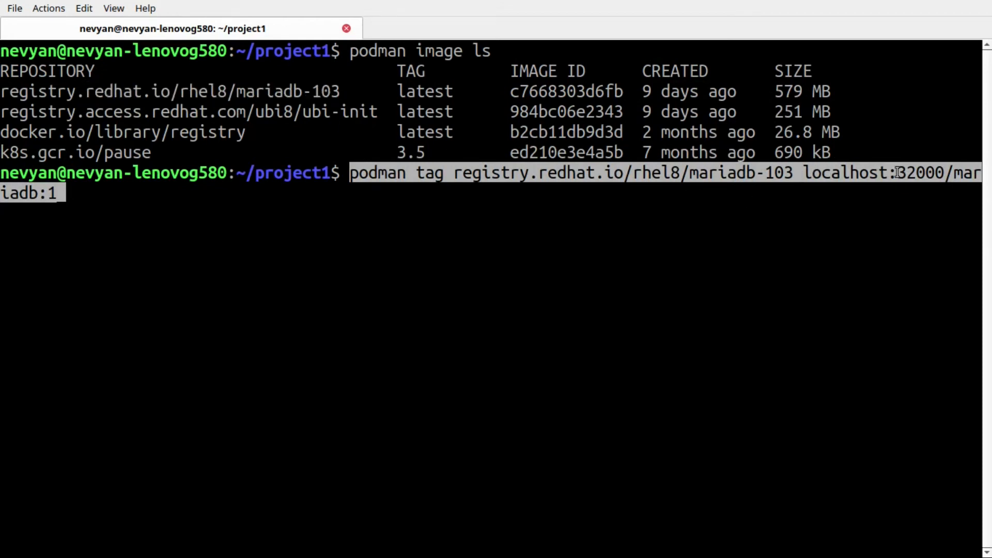
{"action": "mouse_move", "coordinate": [505, 206]}
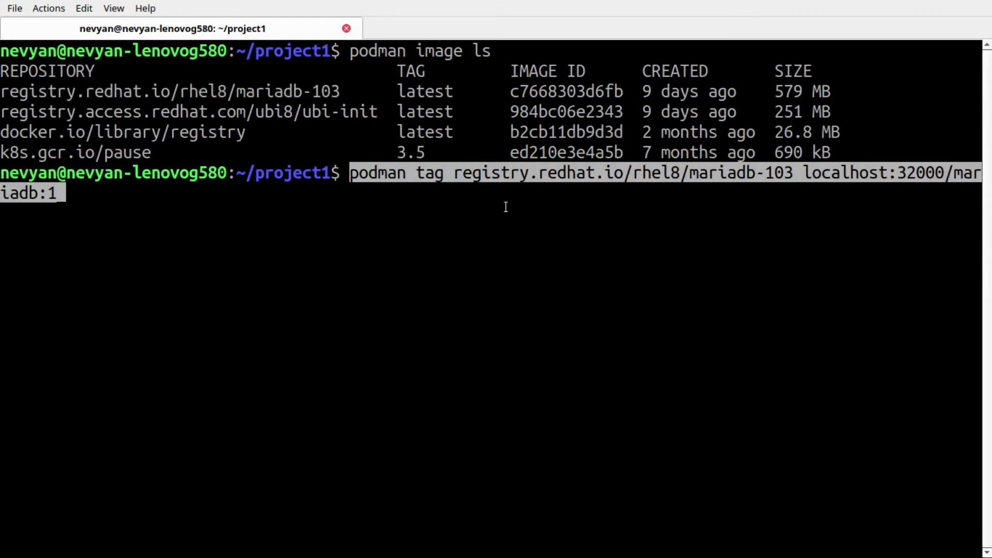
{"action": "key", "text": "Return"}
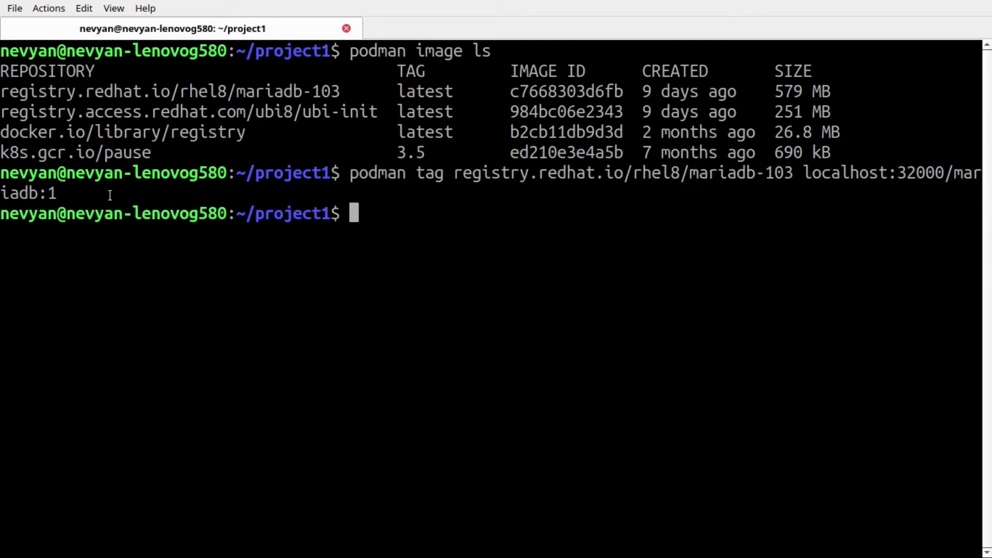
{"action": "key", "text": "Return"}
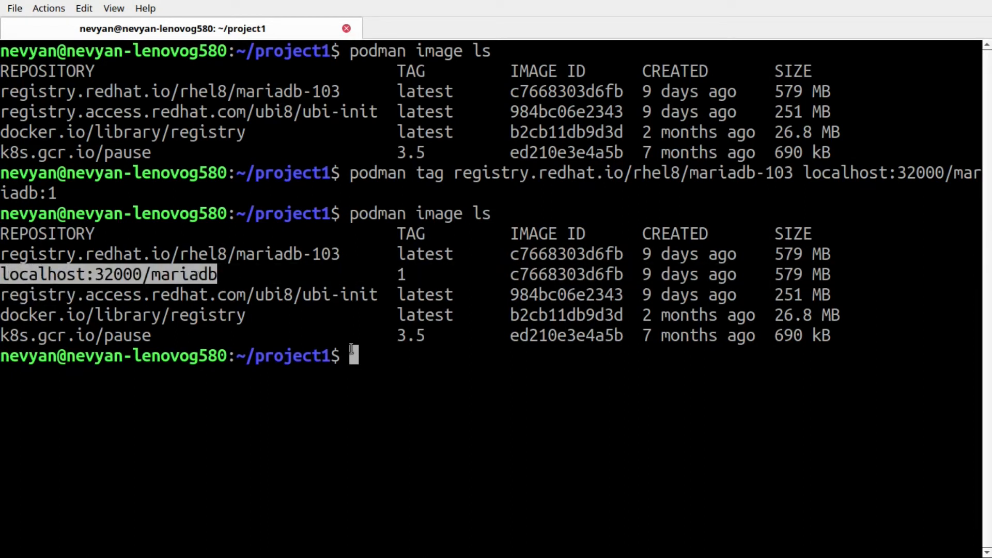
Step: Push localhost:32000/mariadb:1 to the local registry after an untagged push attempt fails
{"action": "type", "text": "podman"}
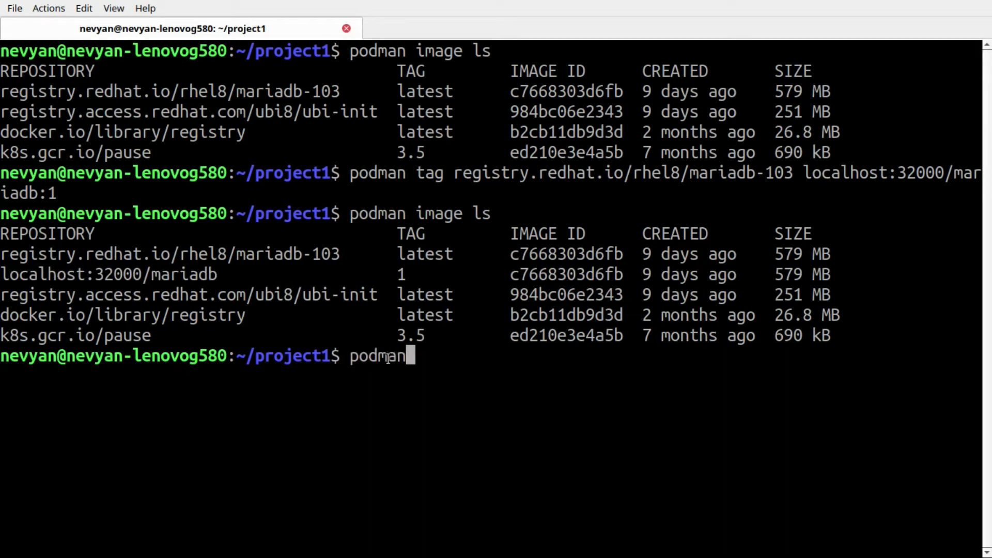
{"action": "type", "text": "push"}
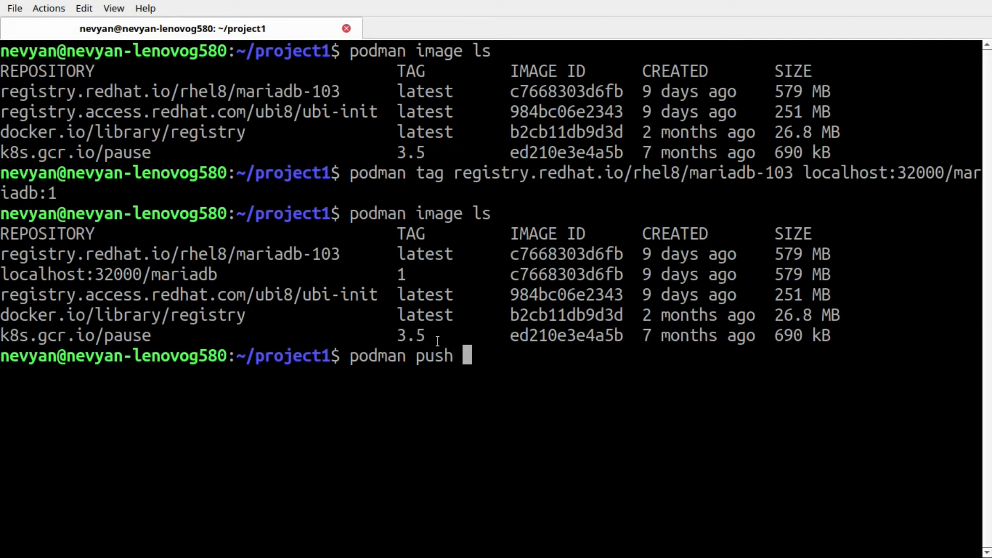
{"action": "type", "text": "localhost:32000/mar"}
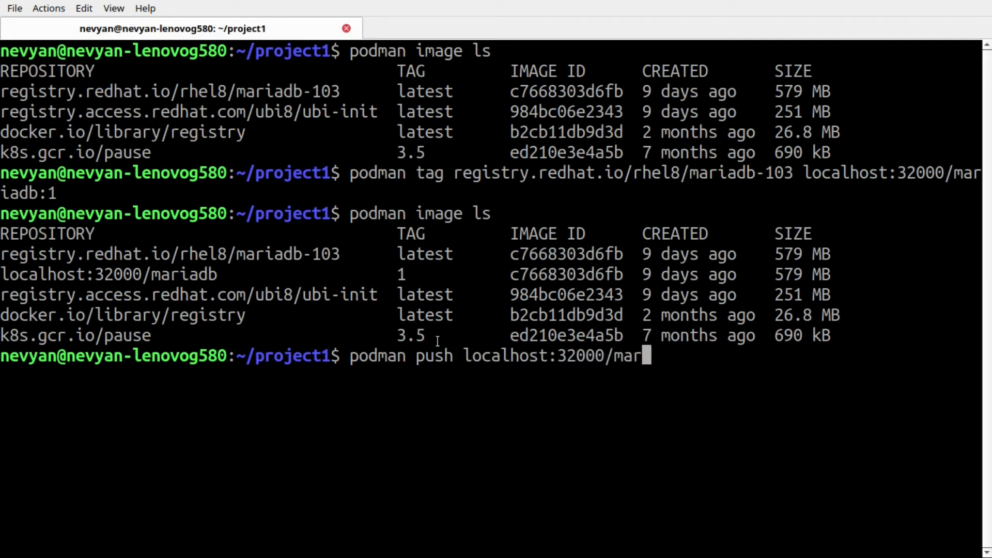
{"action": "key", "text": "Return"}
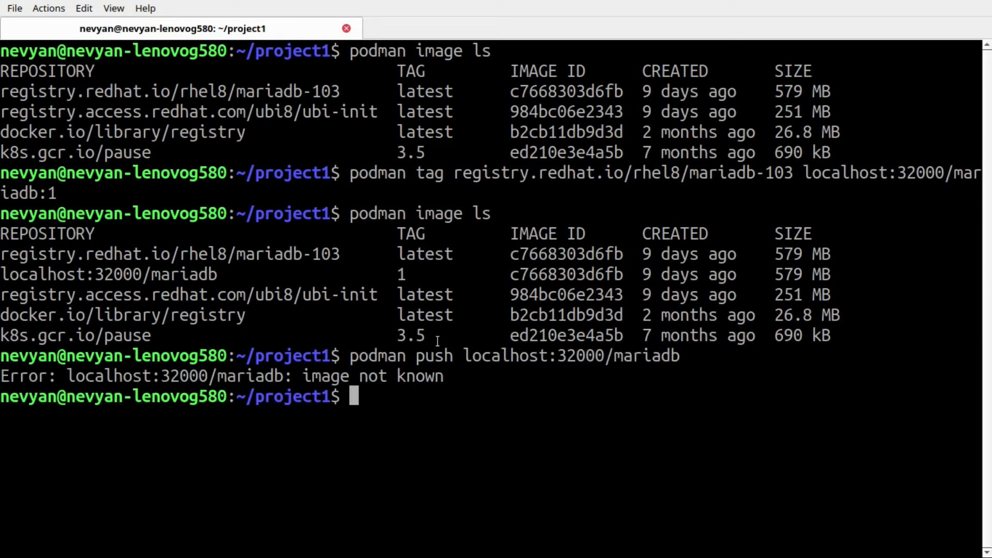
{"action": "type", "text": "podman push localhost:32000/mariadb:1"}
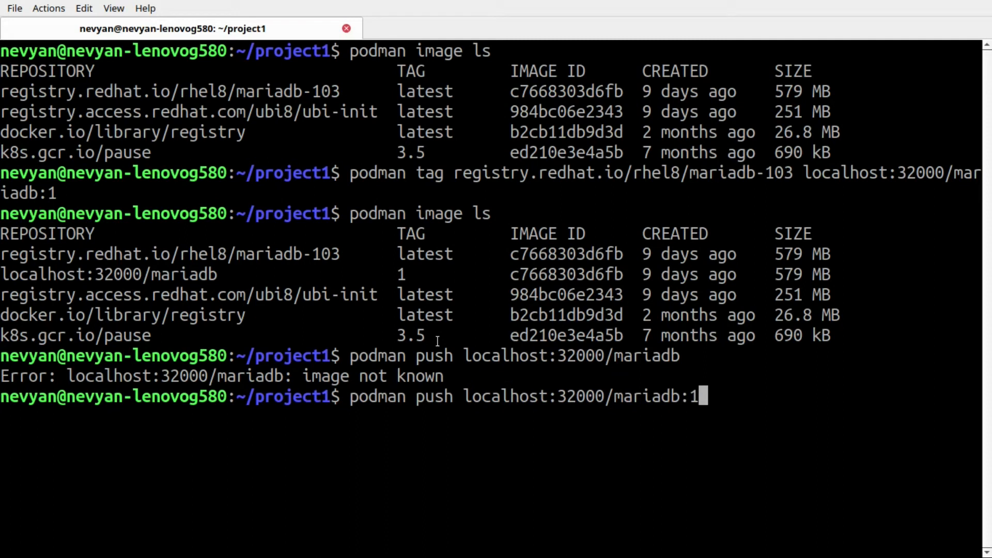
{"action": "key", "text": "Return"}
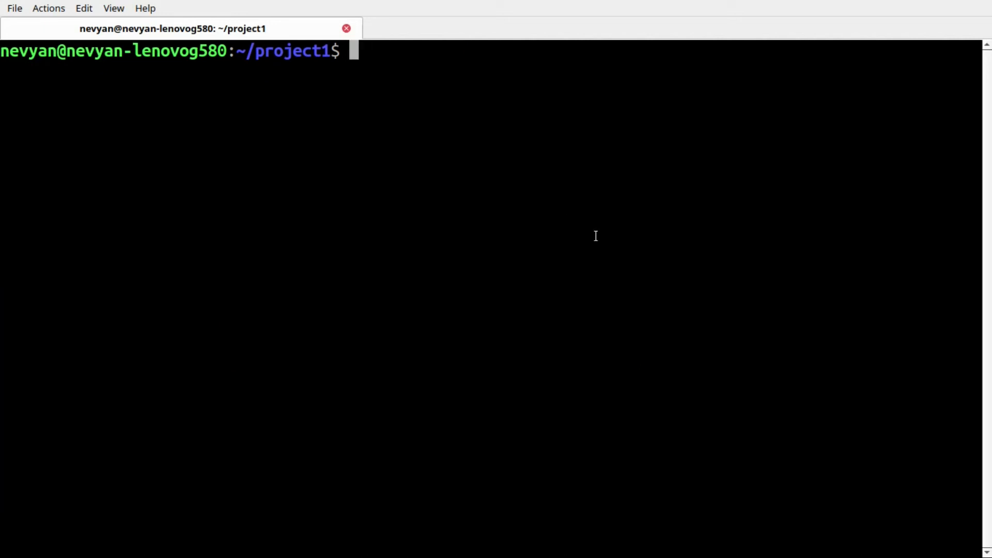
{"action": "type", "text": "curl"}
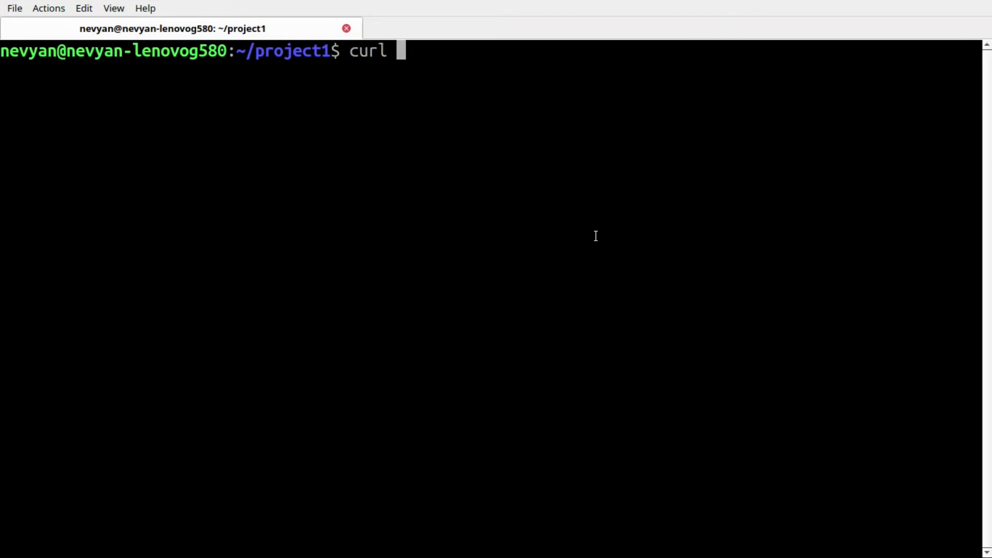
{"action": "key", "text": "Return"}
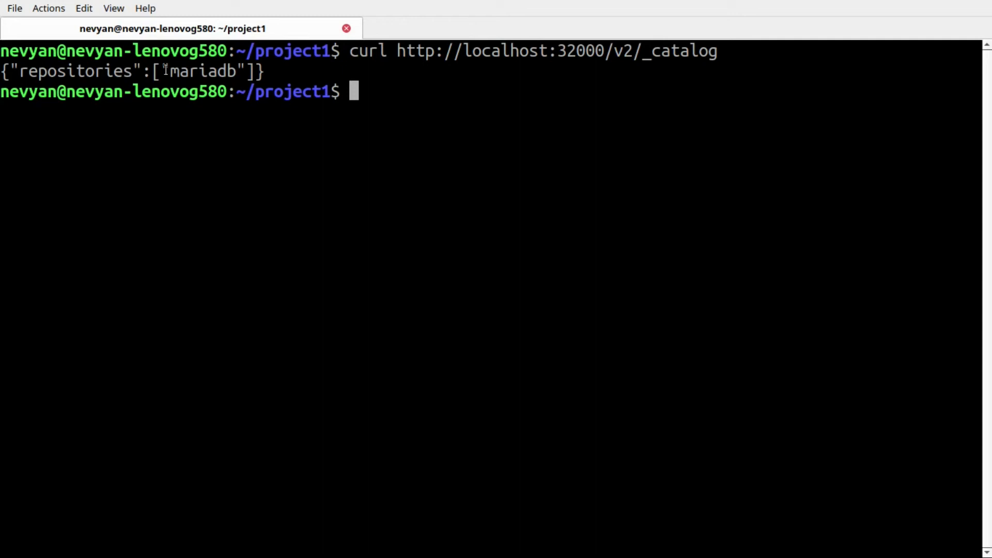
{"action": "double_click", "coordinate": [202, 71]}
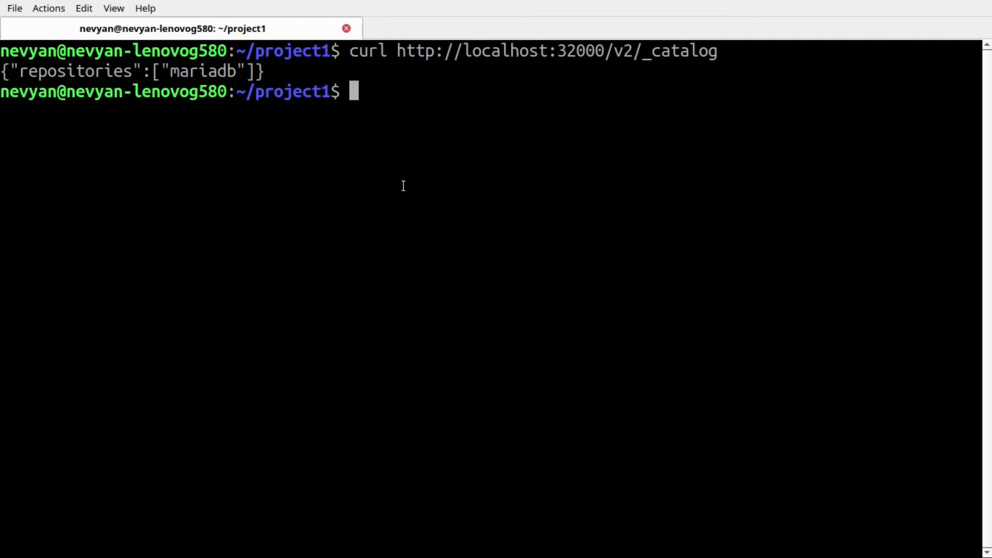
{"action": "mouse_move", "coordinate": [545, 132]}
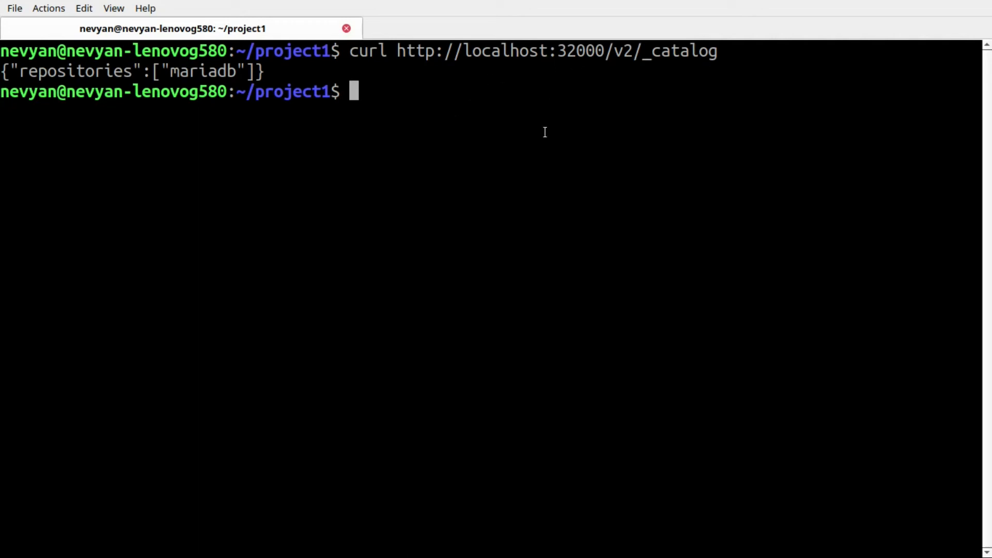
{"action": "type", "text": "nano devcontainer.yaml"}
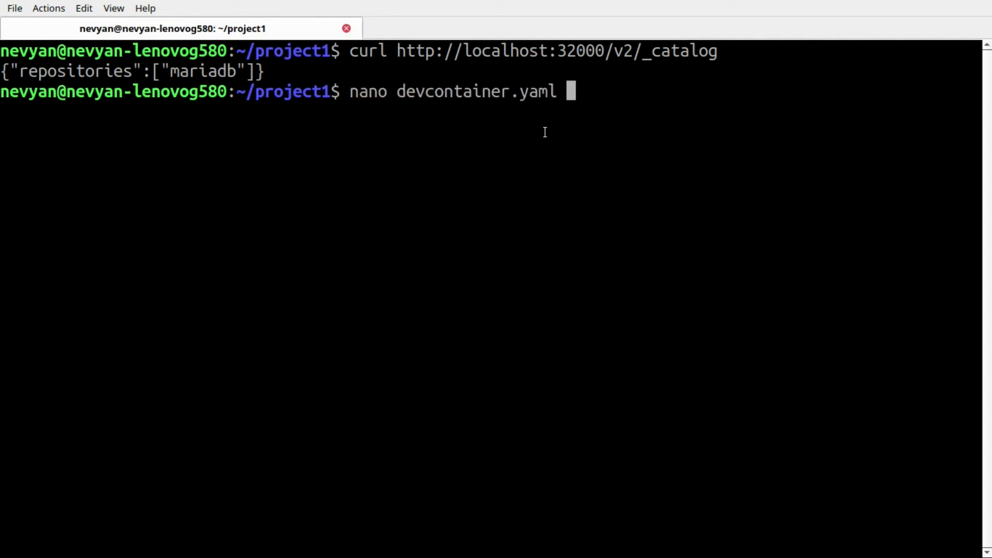
{"action": "key", "text": "Return"}
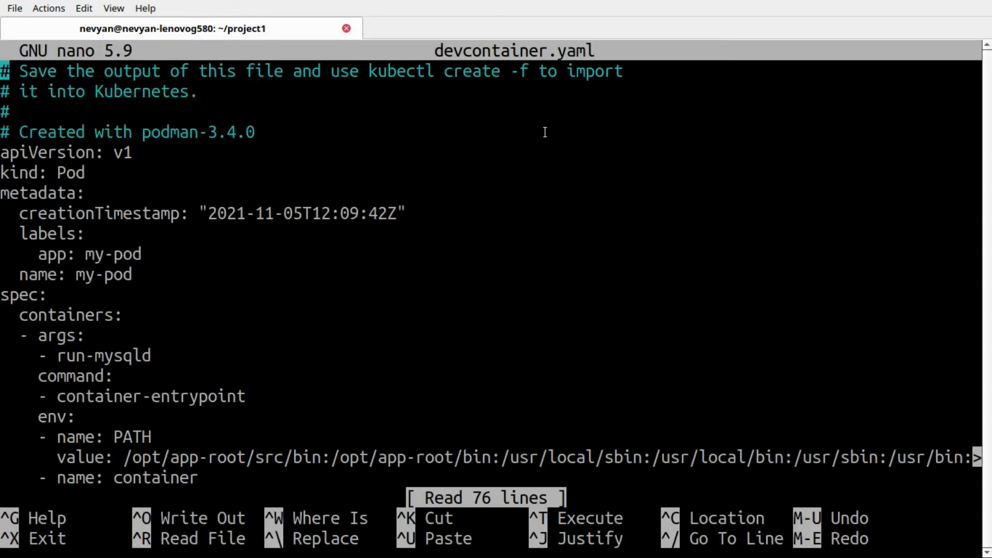
{"action": "scroll", "scroll_direction": "down", "scroll_amount": 3}
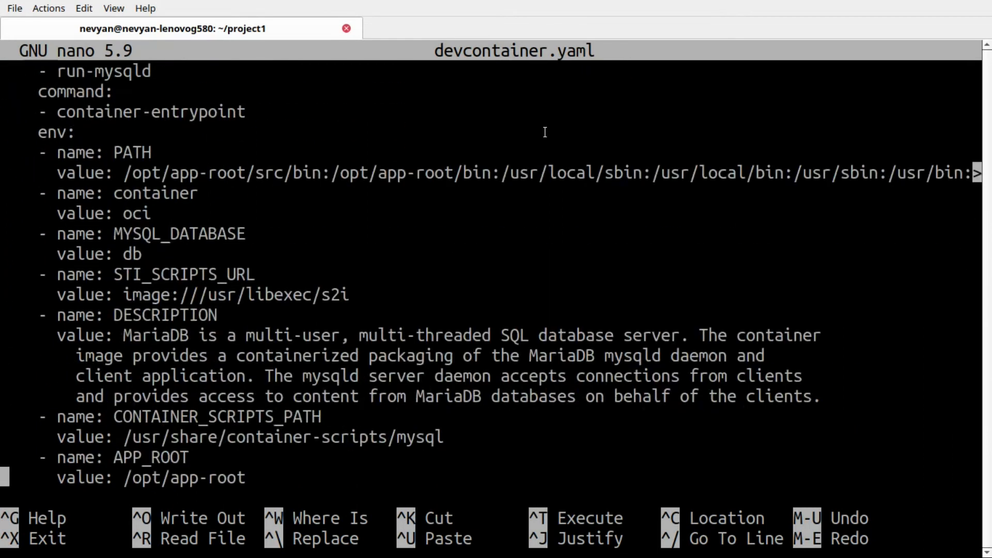
{"action": "scroll", "scroll_direction": "down", "scroll_amount": 3}
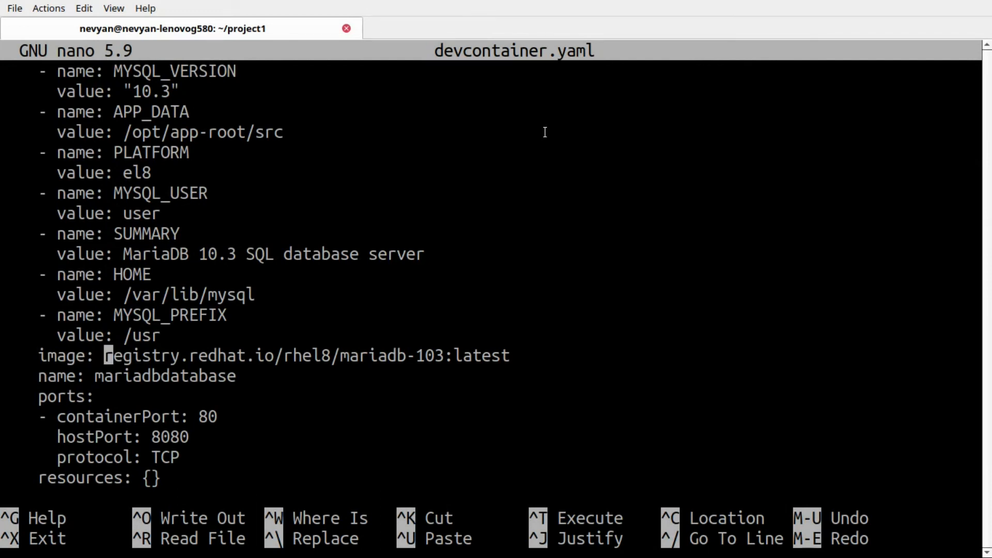
{"action": "type", "text": "hy"}
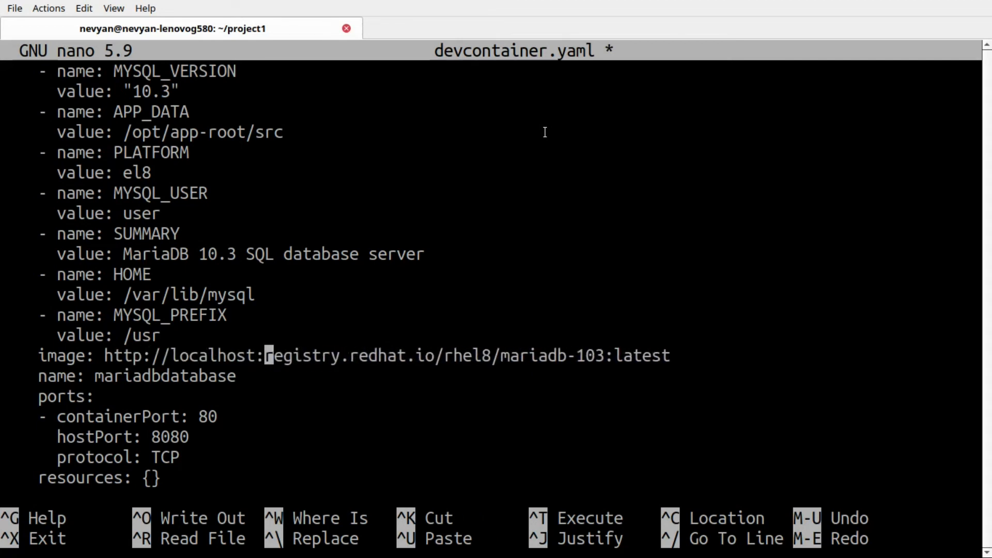
{"action": "type", "text": "32000"}
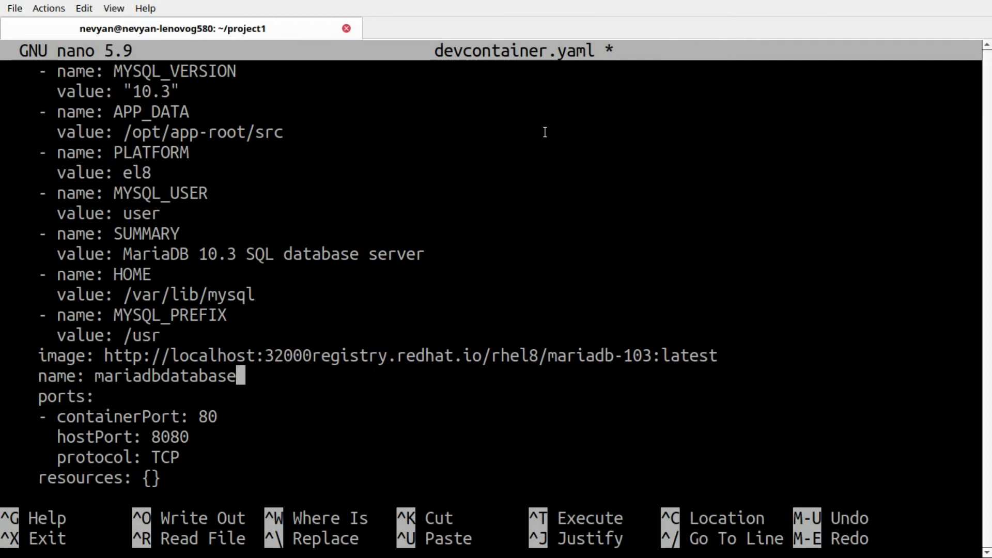
{"action": "left_click", "coordinate": [322, 355]}
{"action": "type", "text": ":"}
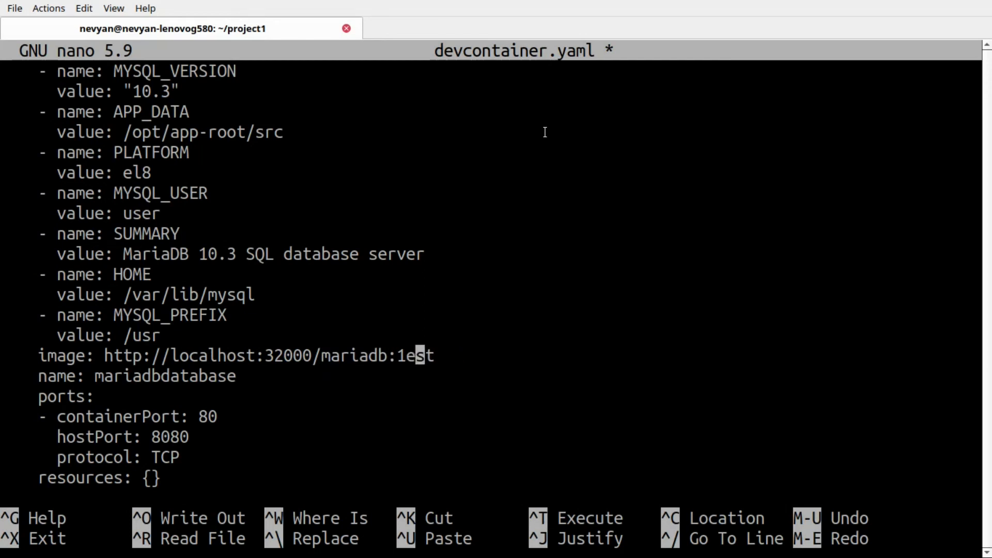
{"action": "key", "text": "BackSpace"}
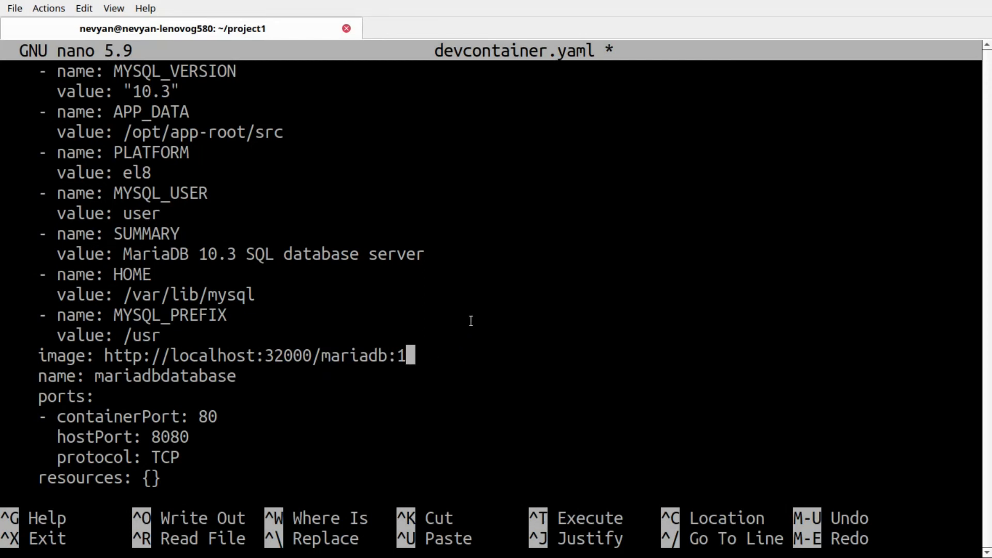
Step: Save devcontainer.yaml and exit nano back to the shell
{"action": "key", "text": "ctrl+o"}
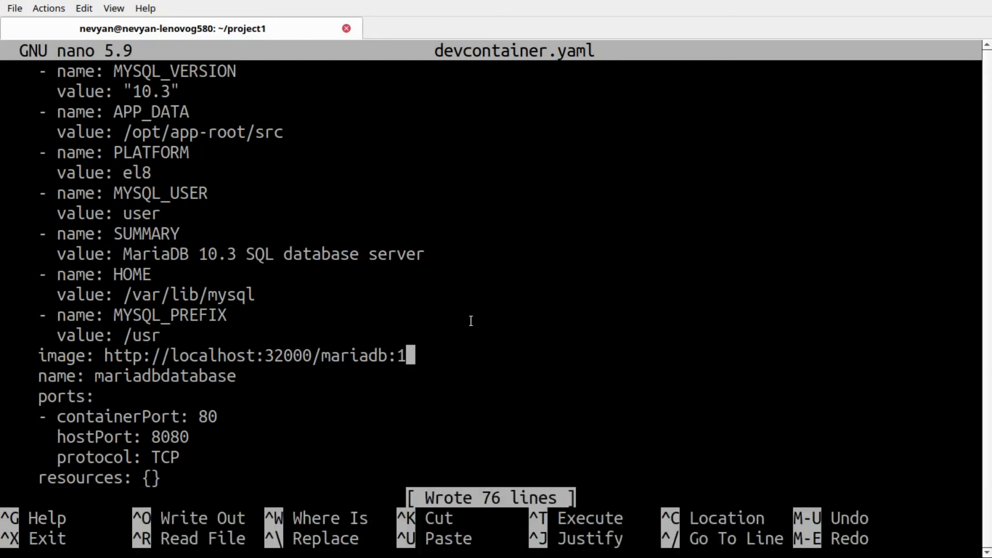
{"action": "key", "text": "ctrl+x"}
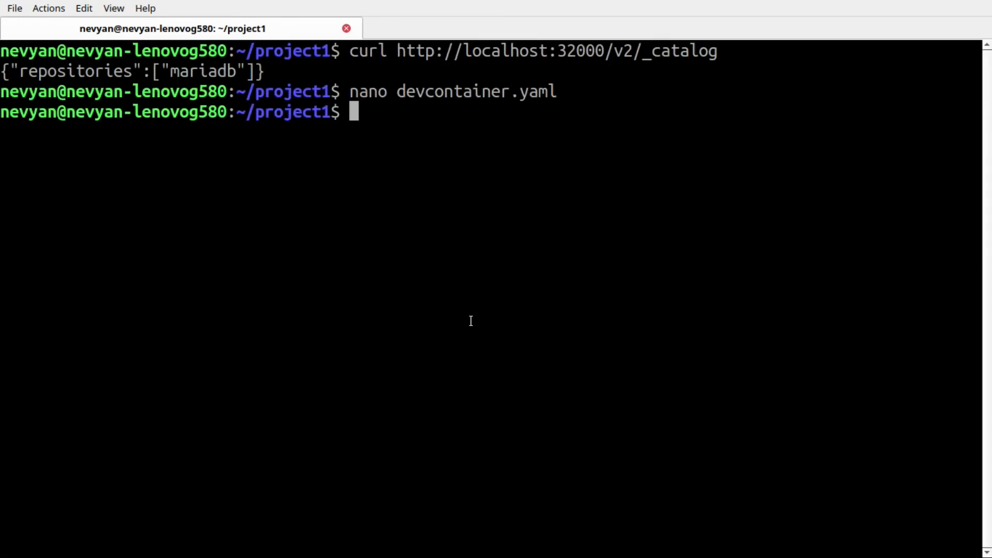
Step: Apply devcontainer.yaml with microk8s kubectl so pod/my-pod is created
{"action": "type", "text": "microk8s kub"}
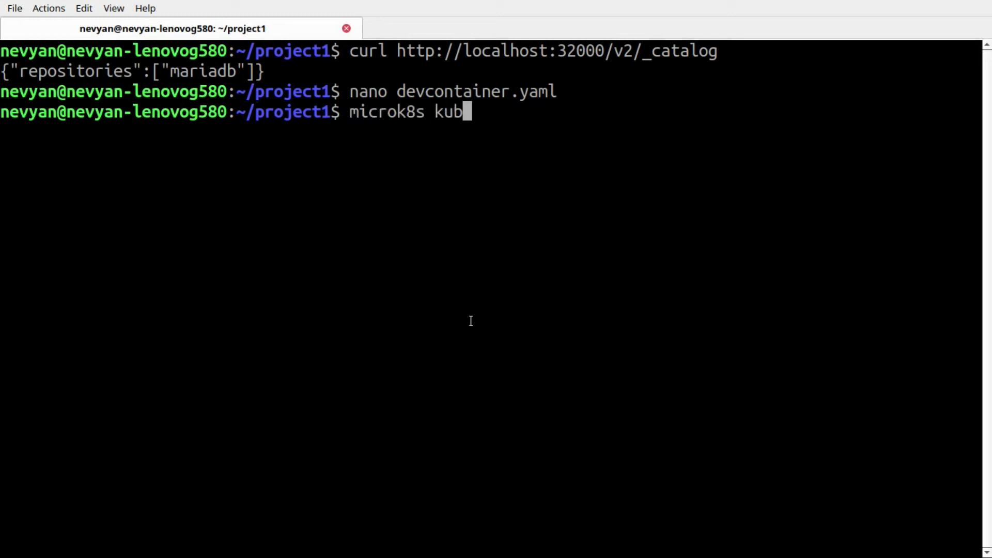
{"action": "type", "text": "ectl appl"}
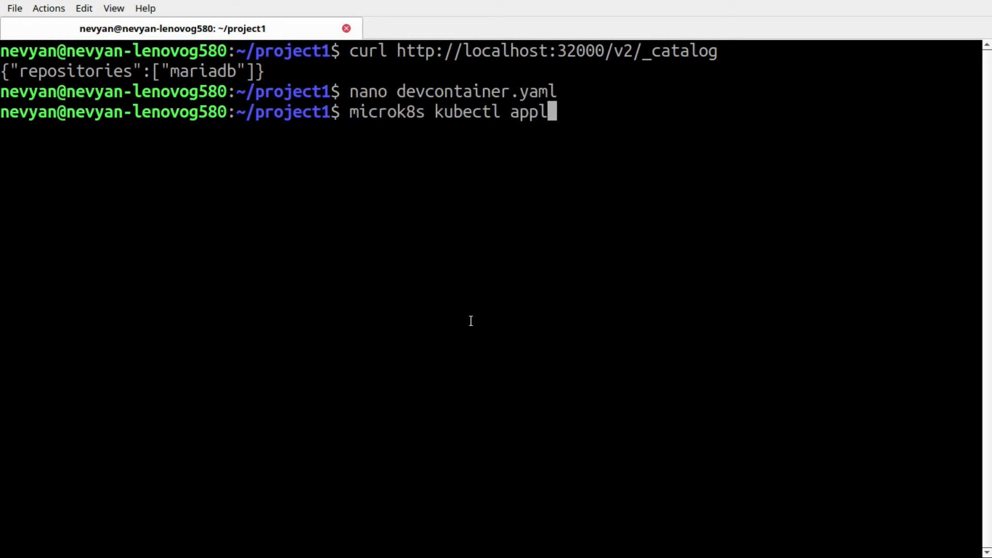
{"action": "type", "text": "y -f"}
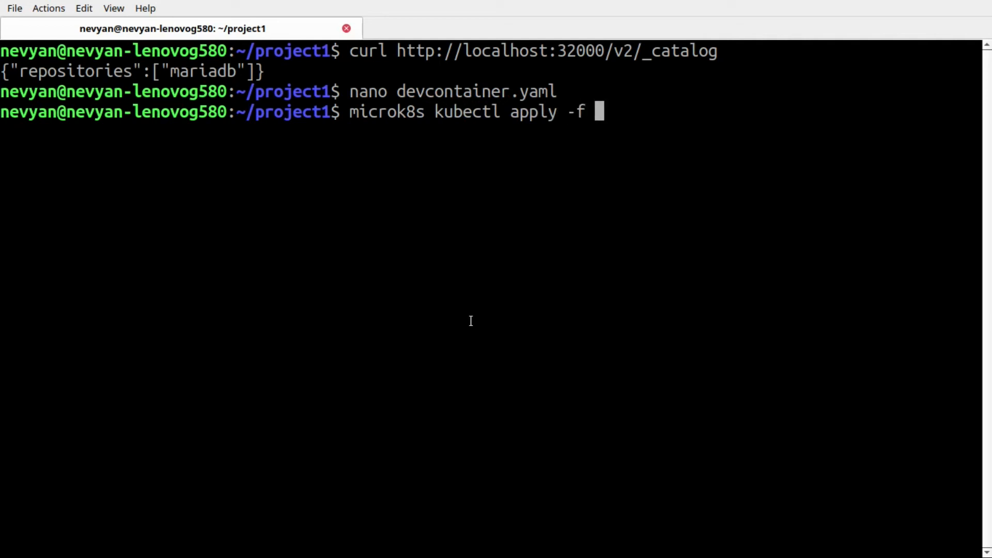
{"action": "type", "text": "devcontainer.yaml"}
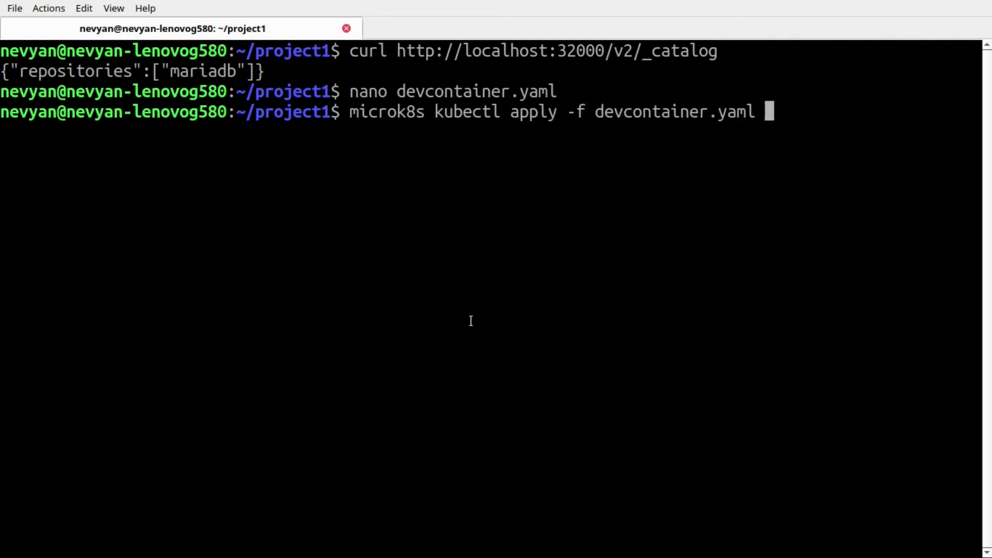
{"action": "key", "text": "Return"}
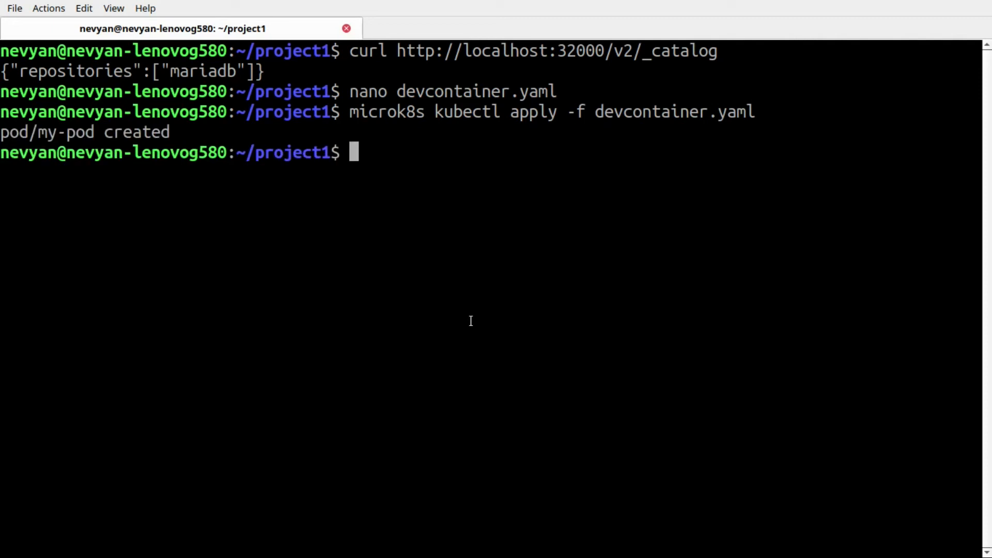
{"action": "type", "text": "microk8s"}
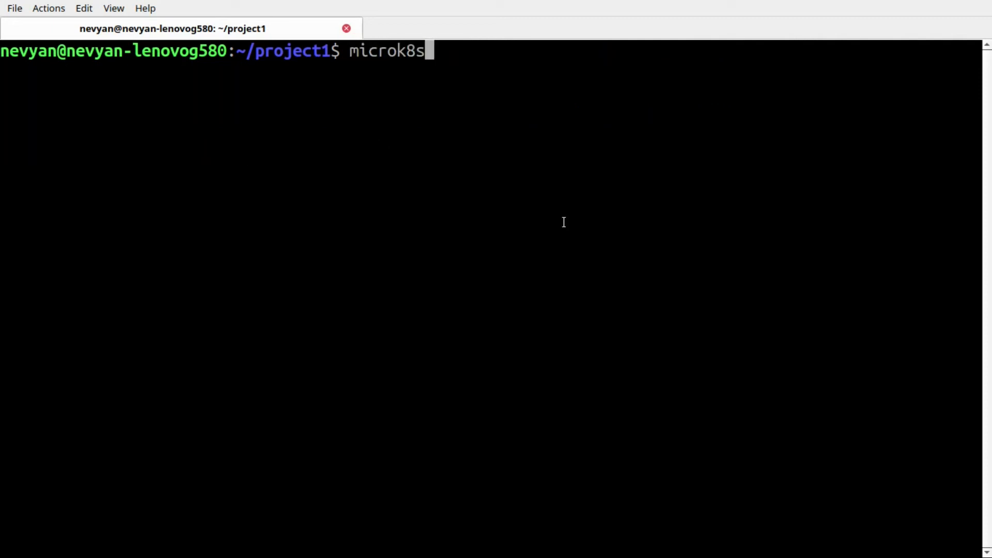
Step: List all cluster resources across all namespaces to check my-pod's status
{"action": "type", "text": "kubectl g"}
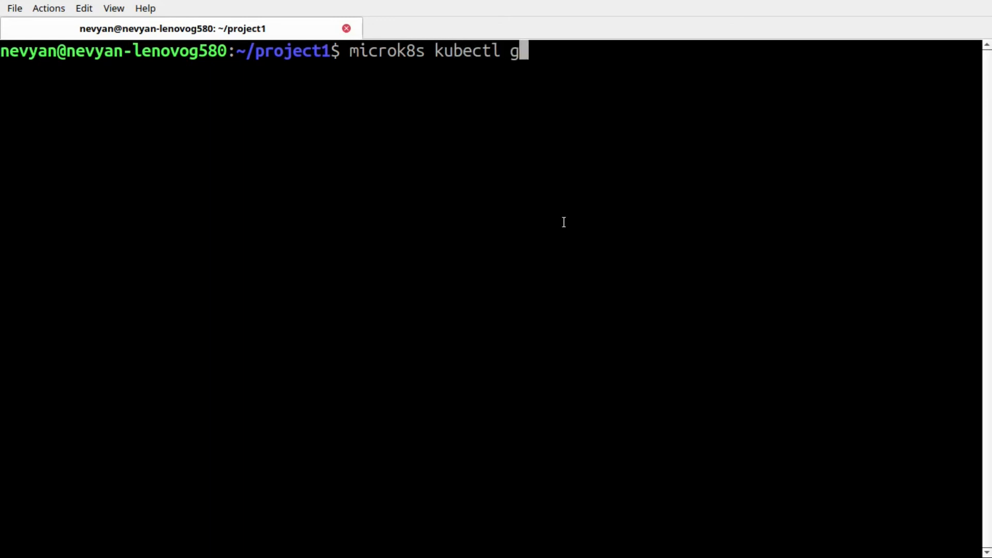
{"action": "type", "text": "et all --all-"}
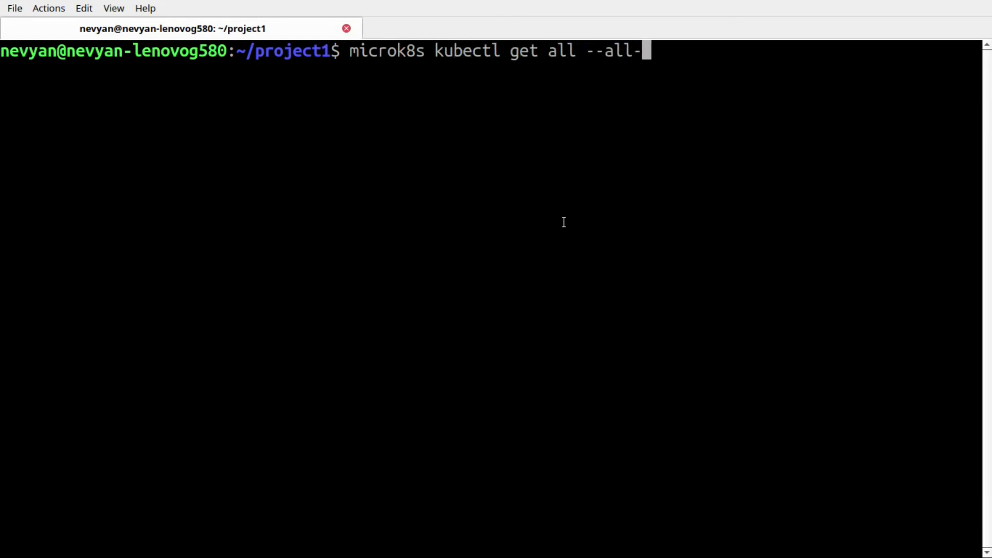
{"action": "key", "text": "Return"}
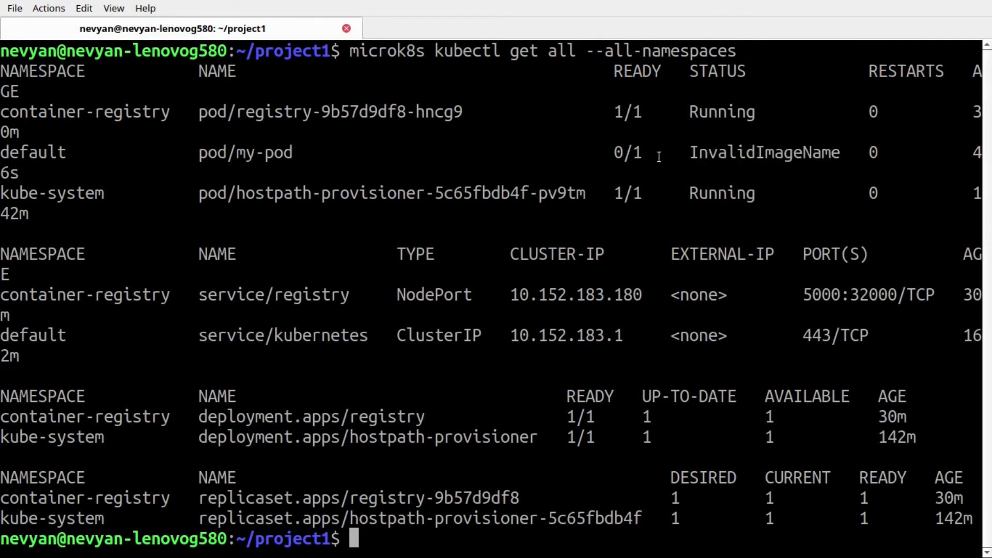
{"action": "type", "text": "mic"}
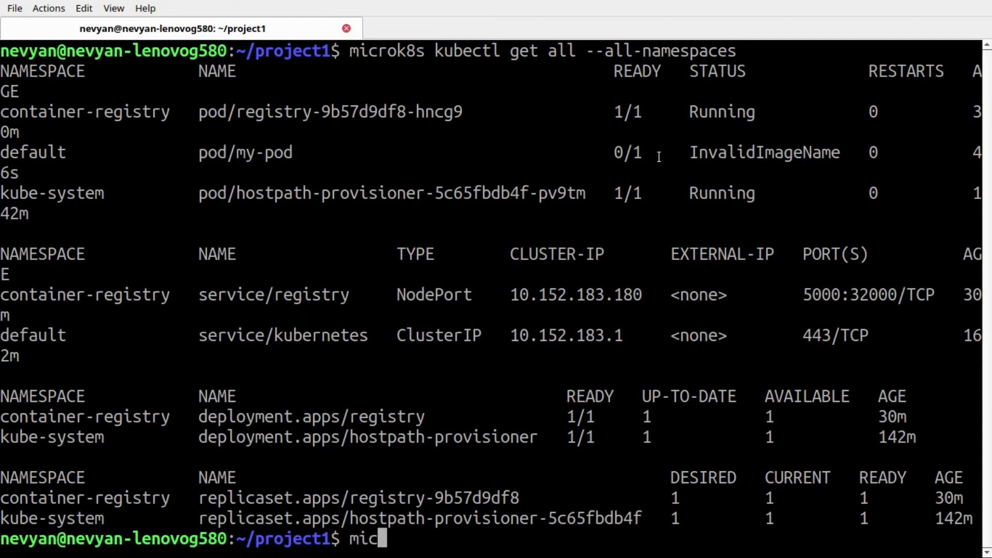
{"action": "type", "text": "rok8s kuy"}
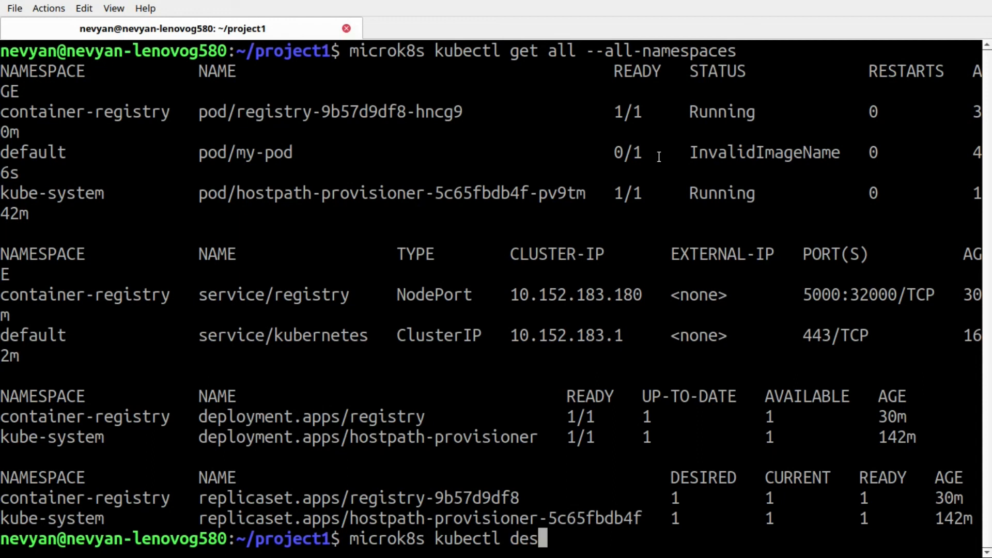
{"action": "type", "text": "cribe pod"}
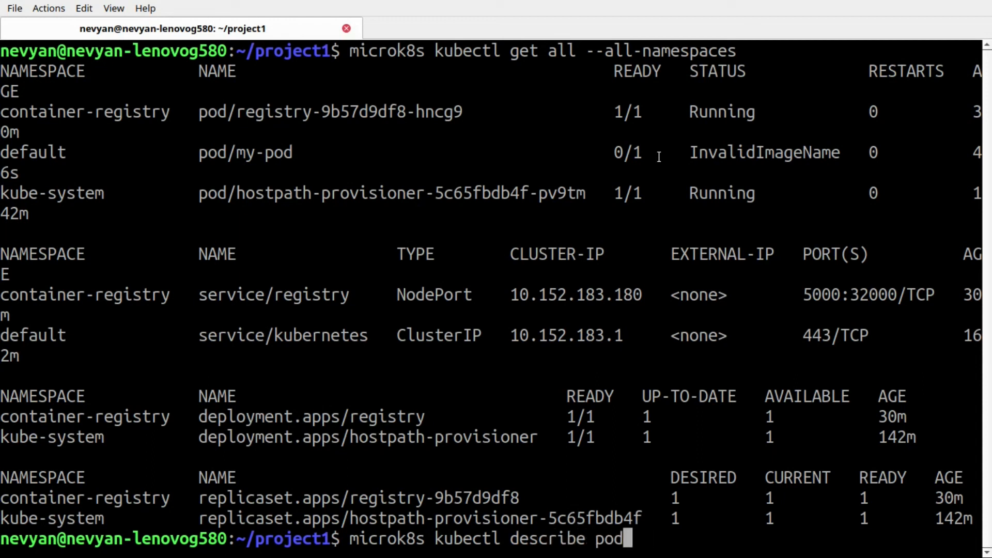
{"action": "key", "text": "Return"}
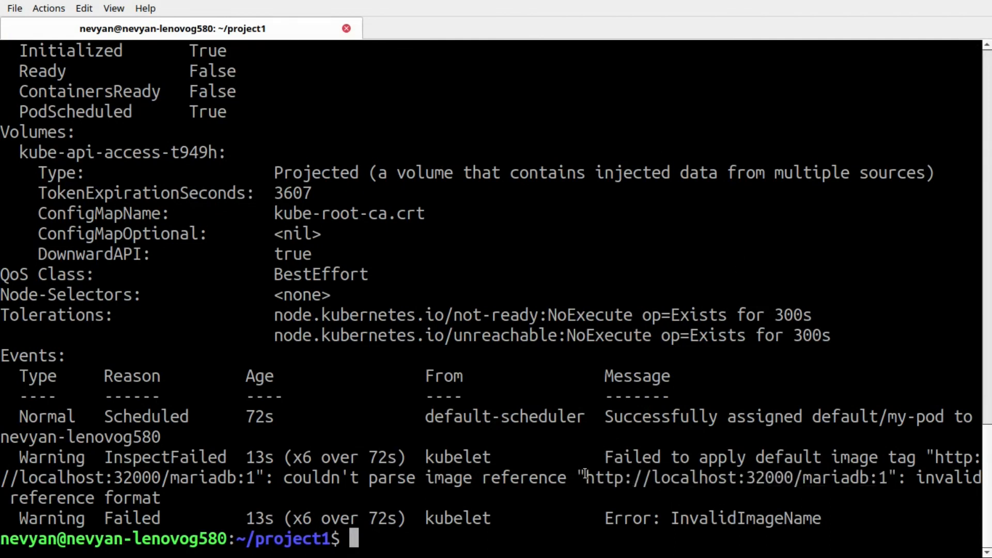
{"action": "double_click", "coordinate": [618, 477]}
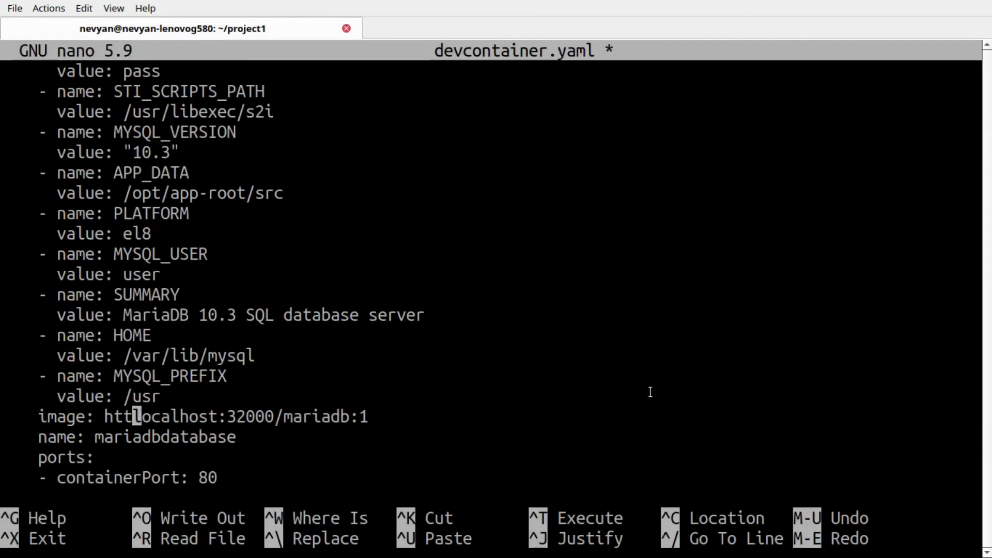
{"action": "key", "text": "ctrl+o"}
{"action": "type", "text": "microk8s kubectl apply -f devcontainer.yaml"}
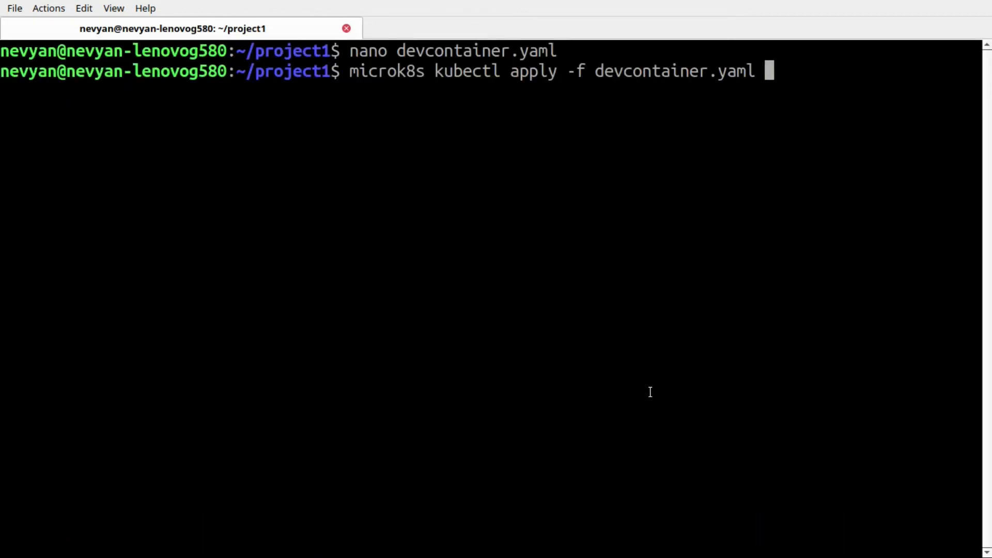
{"action": "key", "text": "Return"}
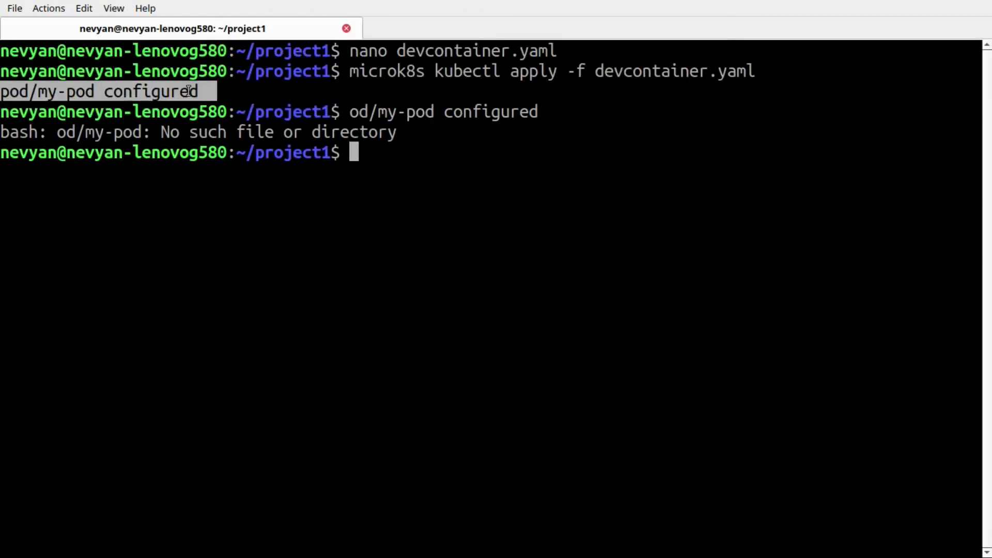
{"action": "mouse_move", "coordinate": [455, 190]}
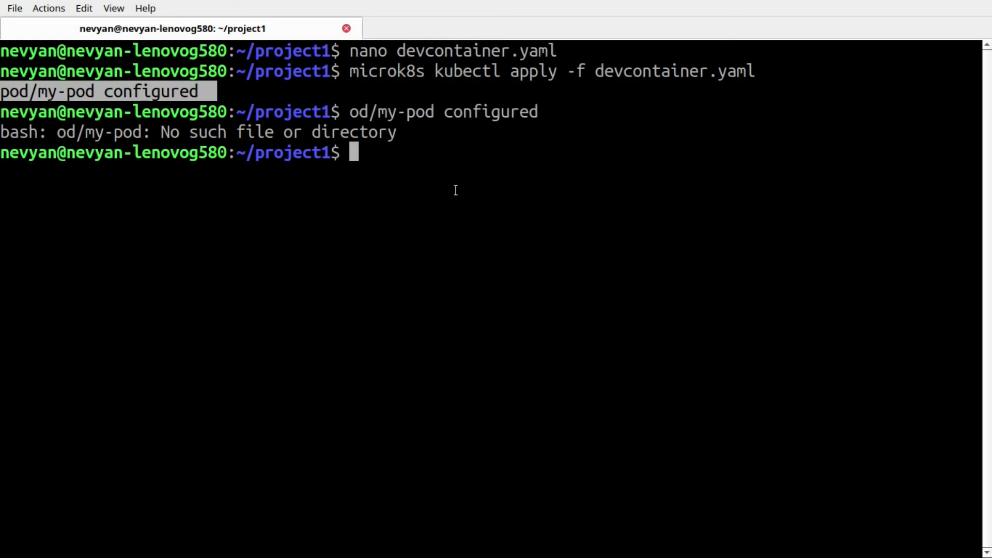
{"action": "type", "text": "nano devcontainer.yaml"}
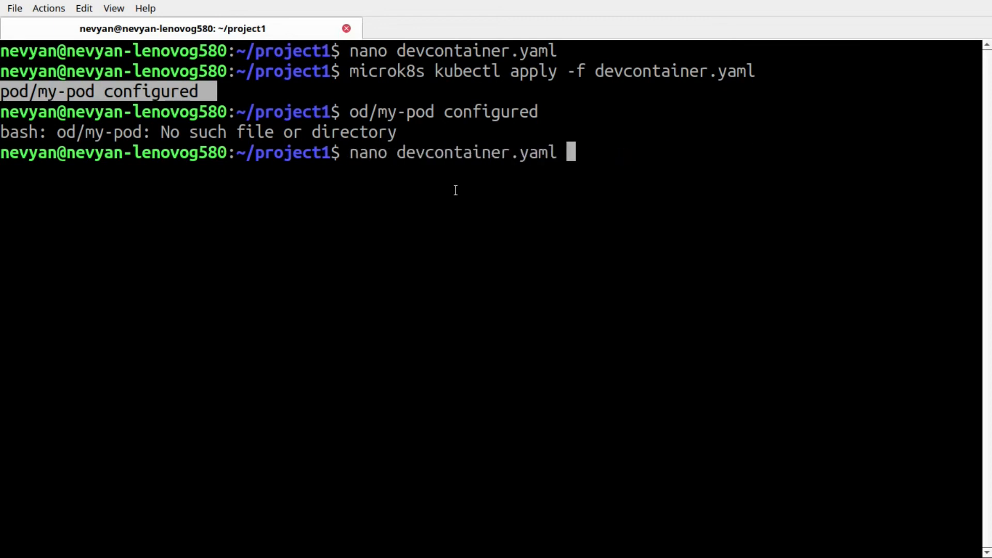
{"action": "type", "text": "podman ps -a --pod"}
{"action": "key", "text": "Return"}
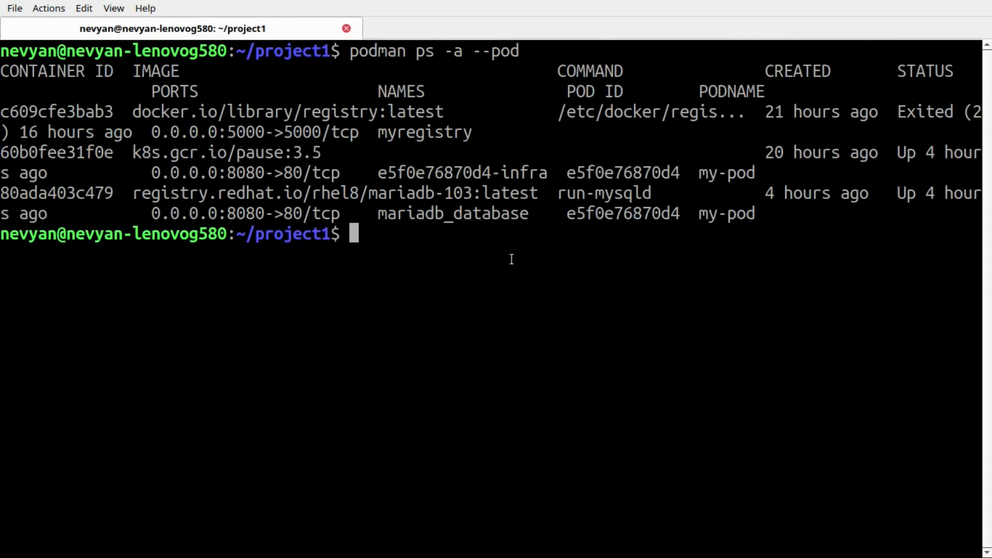
{"action": "mouse_move", "coordinate": [498, 254]}
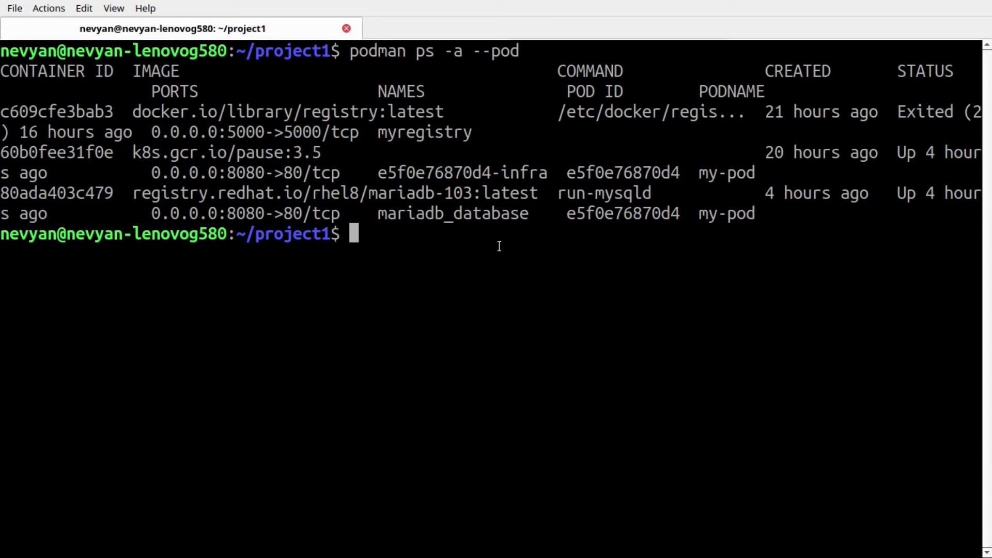
{"action": "mouse_move", "coordinate": [574, 235]}
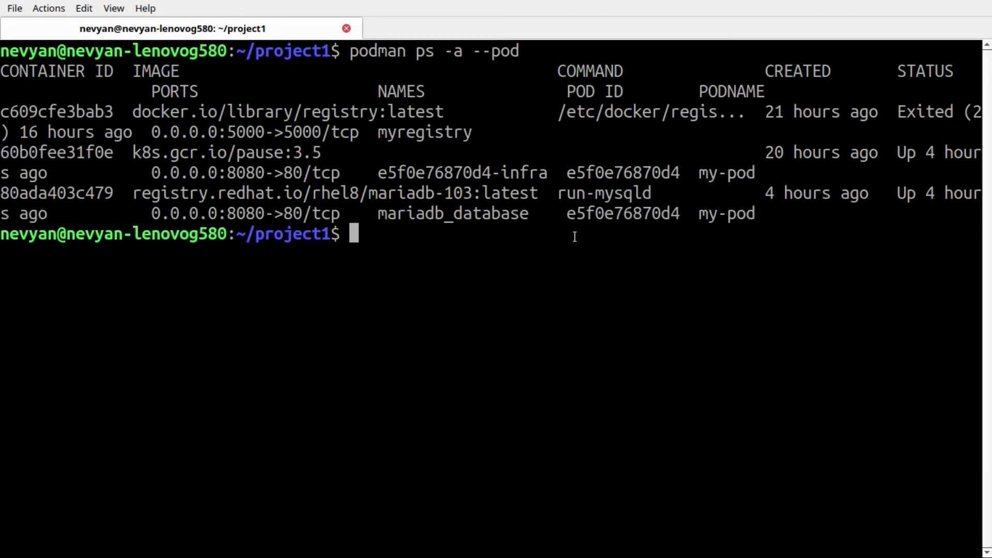